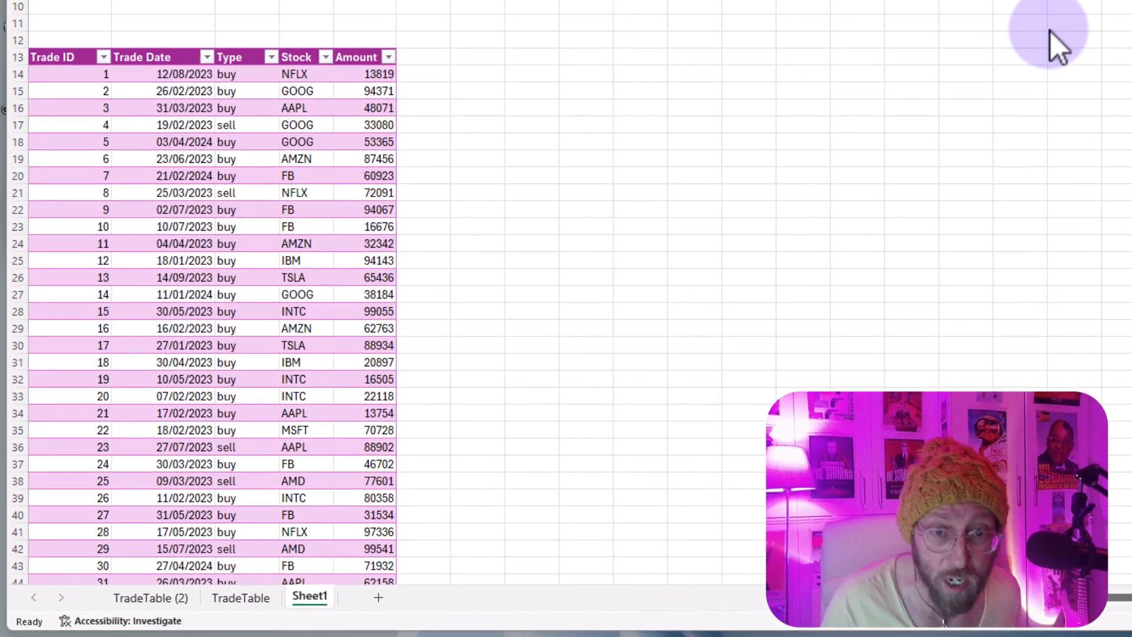
Review the broker table's names (incl. GHI003) and its start–end date ranges.
{"action": "scroll", "scroll_direction": "down", "scroll_amount": 3}
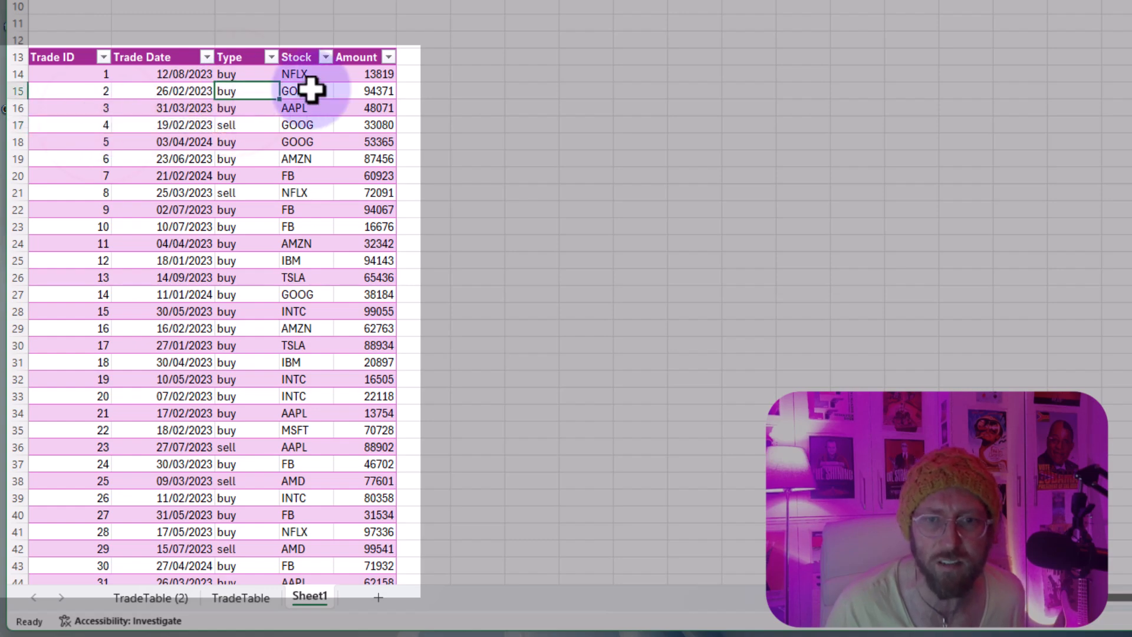
{"action": "scroll", "scroll_direction": "down", "scroll_amount": 3}
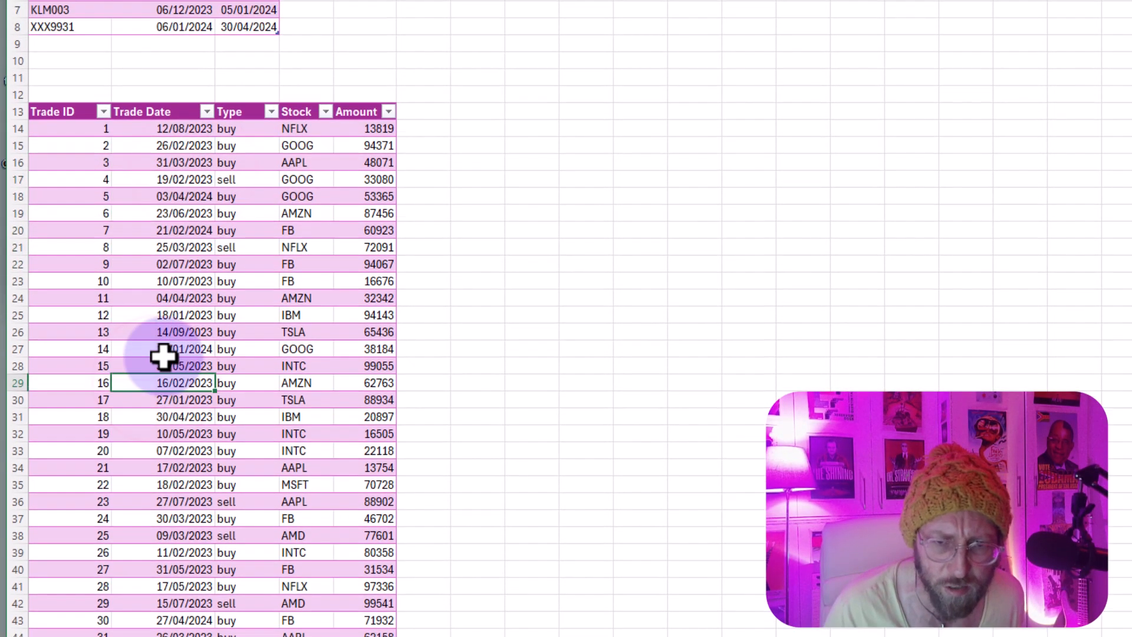
{"action": "scroll", "scroll_direction": "up", "scroll_amount": 3}
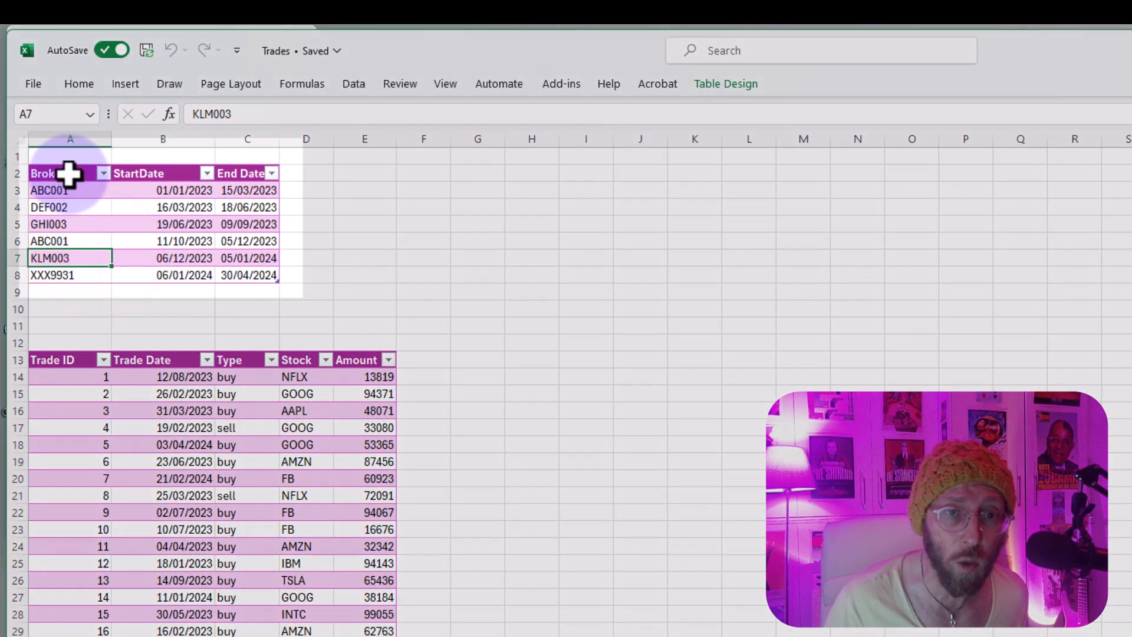
{"action": "left_click_drag", "start_coordinate": [69, 190], "coordinate": [70, 224]}
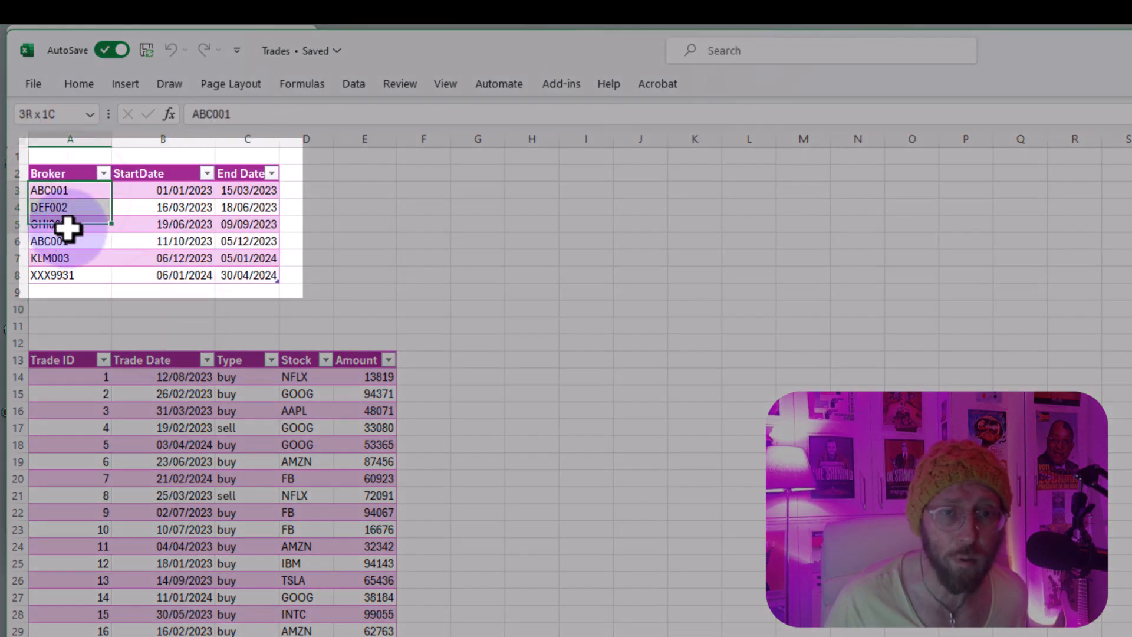
{"action": "left_click", "coordinate": [49, 225]}
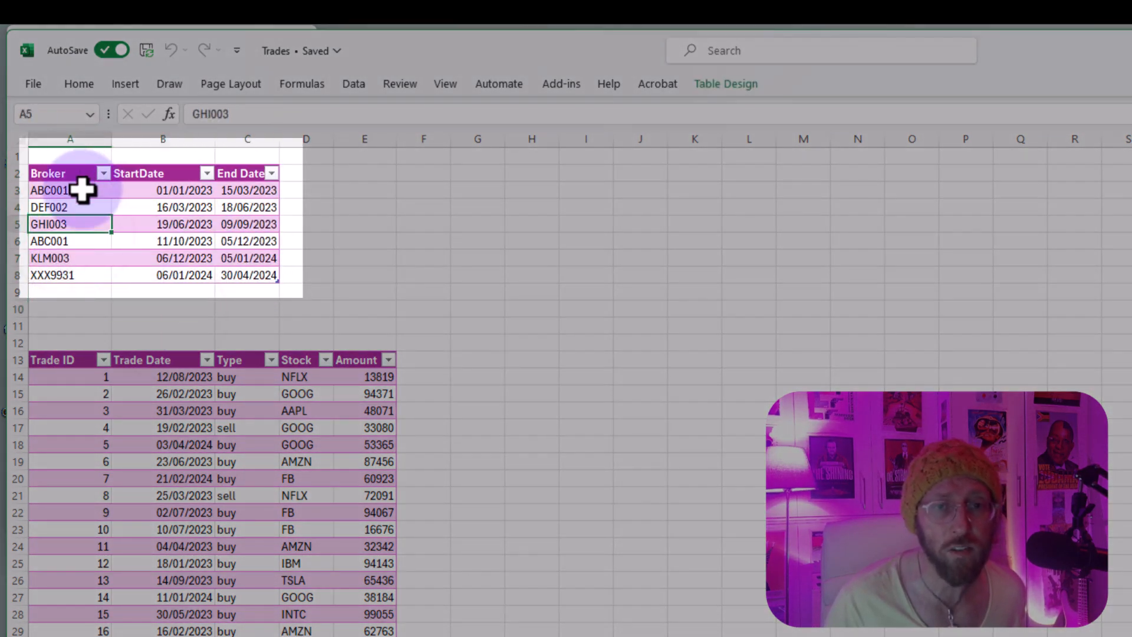
{"action": "left_click_drag", "start_coordinate": [138, 172], "coordinate": [247, 275]}
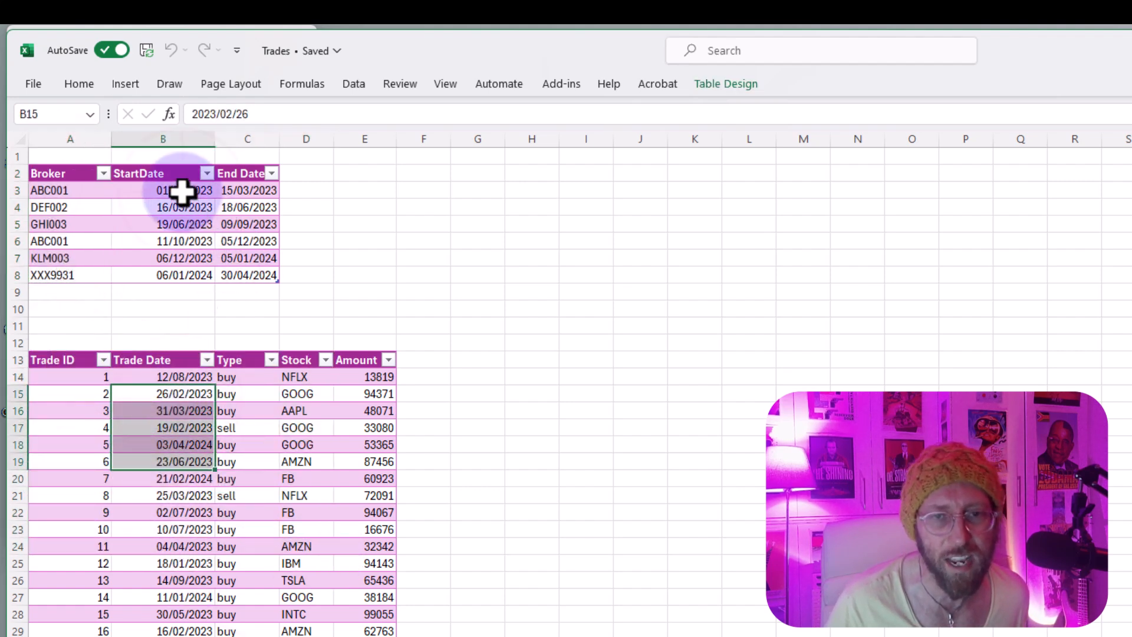
{"action": "left_click_drag", "start_coordinate": [174, 190], "coordinate": [240, 275]}
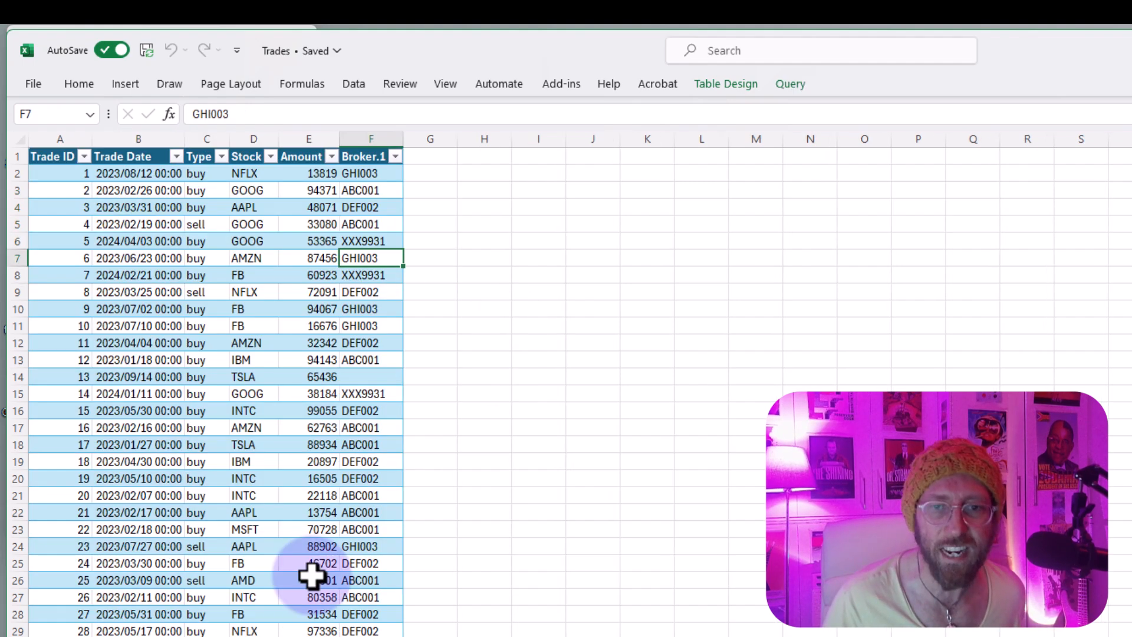
{"action": "left_click", "coordinate": [137, 190]}
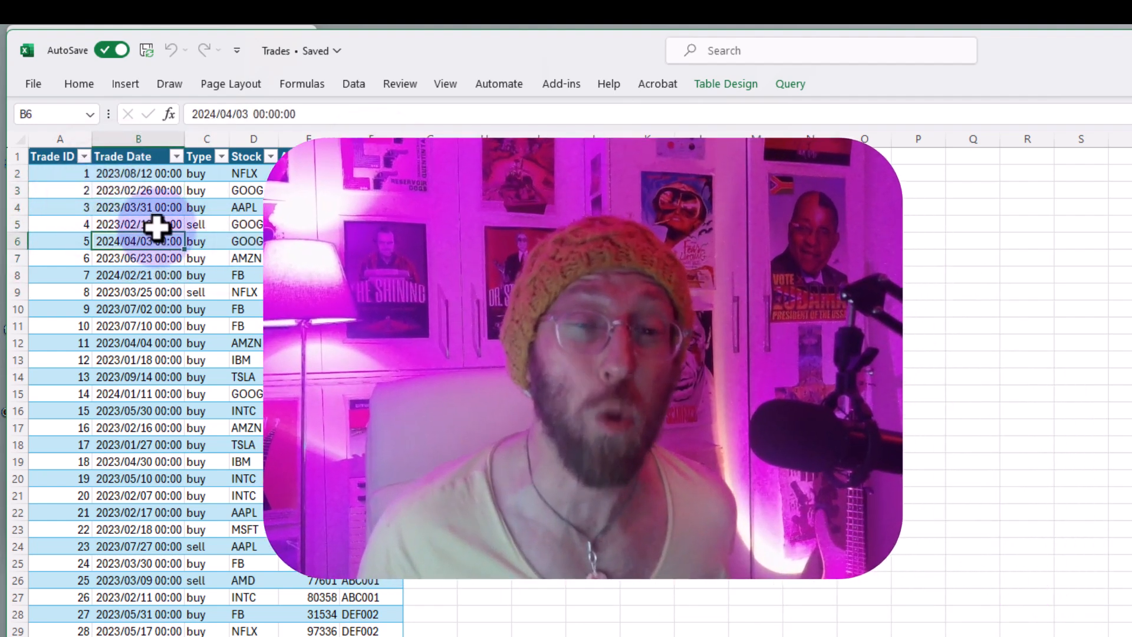
{"action": "left_click", "coordinate": [138, 190]}
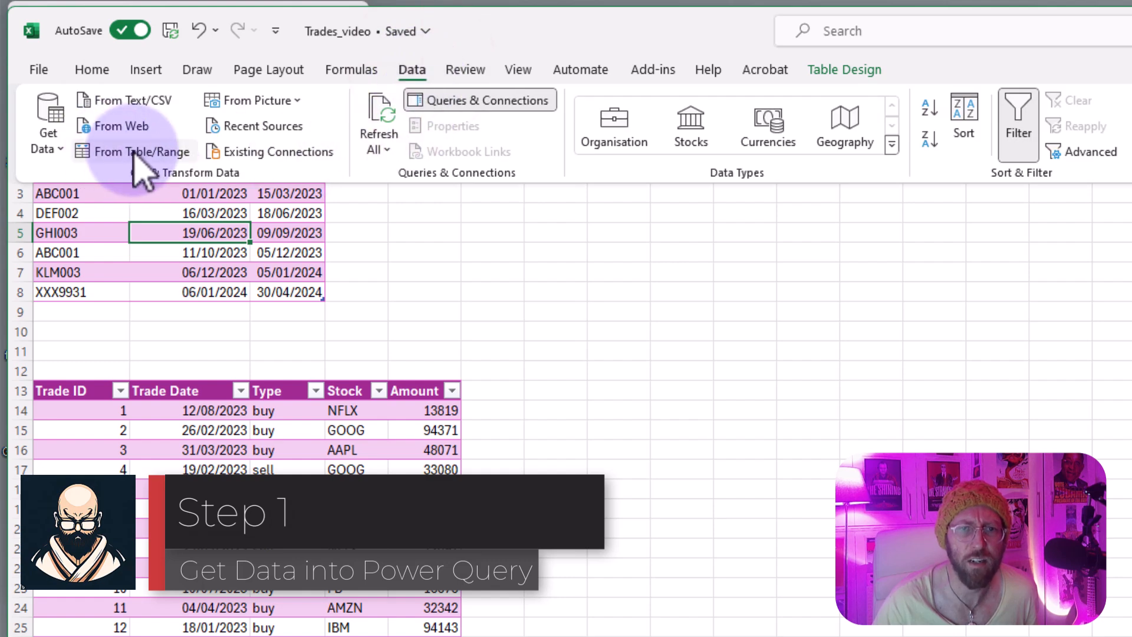
Load the broker table into Power Query and save it as a connection-only query BrokerTable.
{"action": "left_click", "coordinate": [141, 153]}
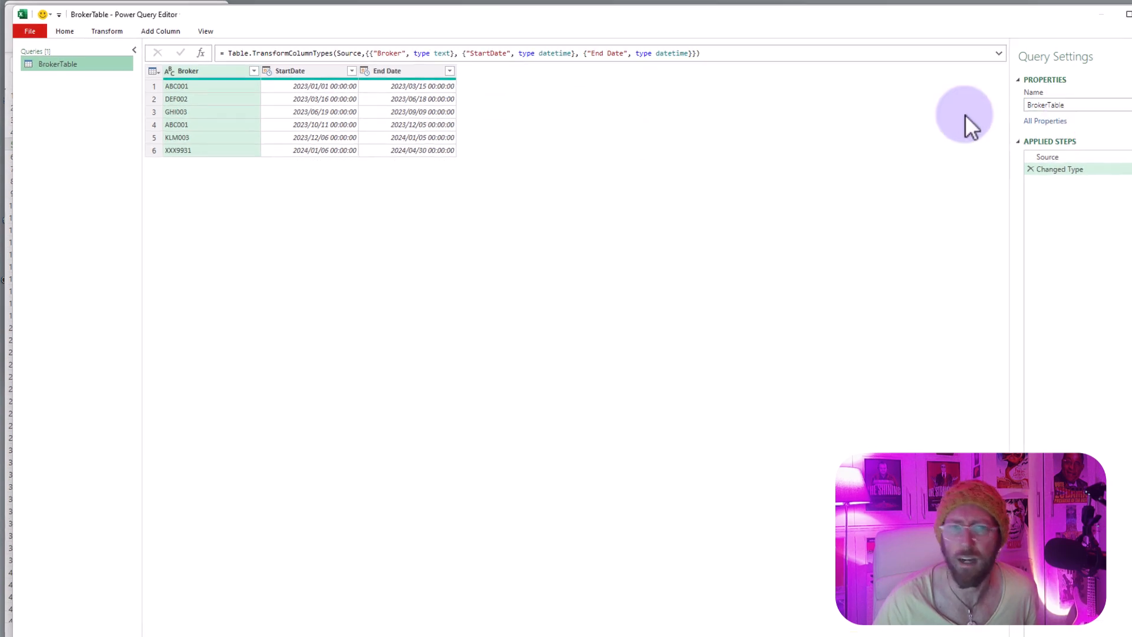
{"action": "left_click", "coordinate": [47, 101]}
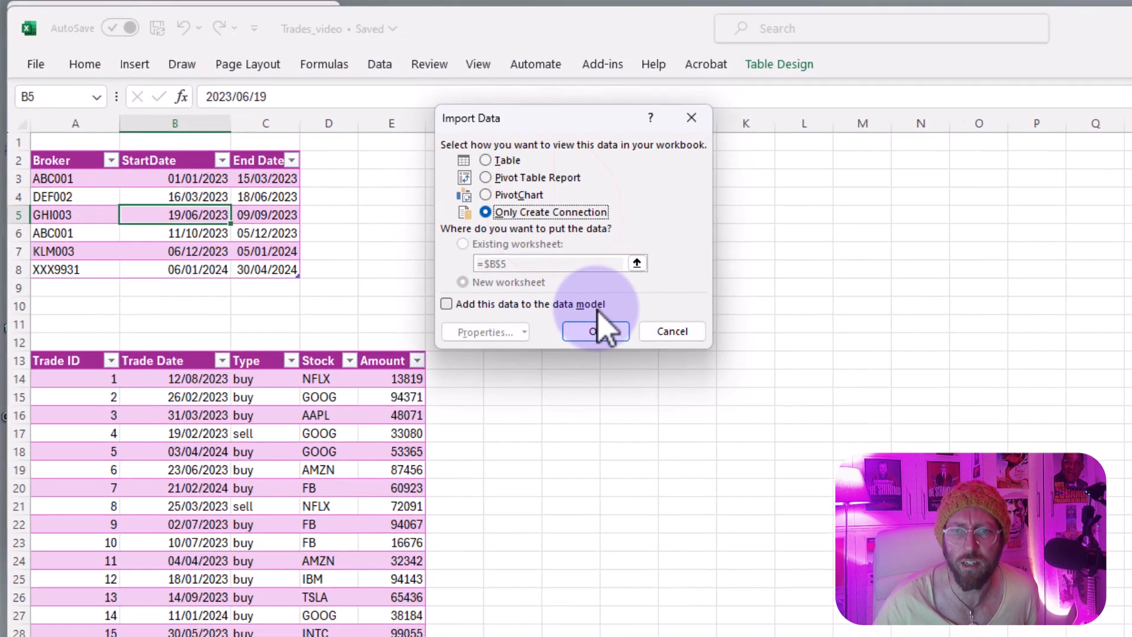
{"action": "left_click", "coordinate": [593, 330]}
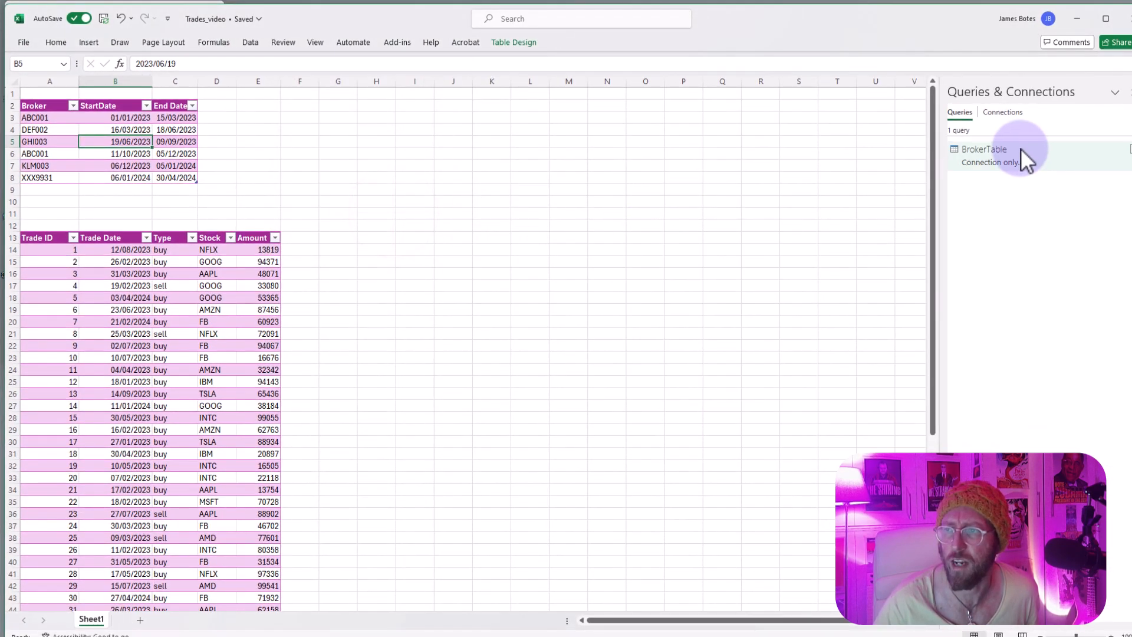
Load the trade table as query TradeTable and compare it with BrokerTable in the Queries pane.
{"action": "left_click", "coordinate": [568, 214]}
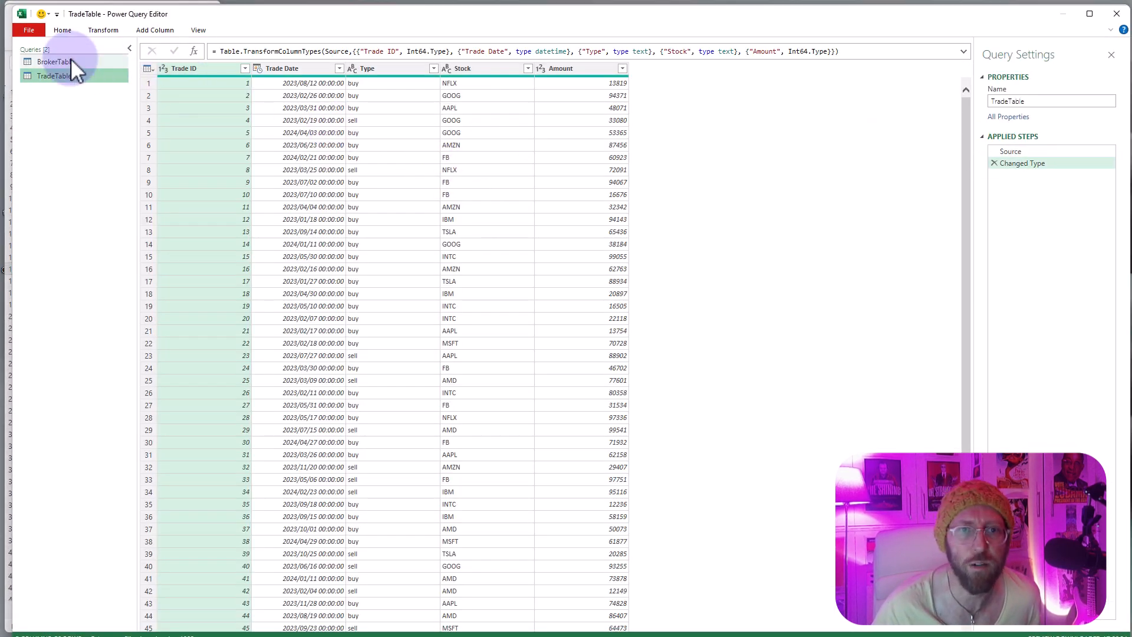
{"action": "left_click", "coordinate": [53, 61]}
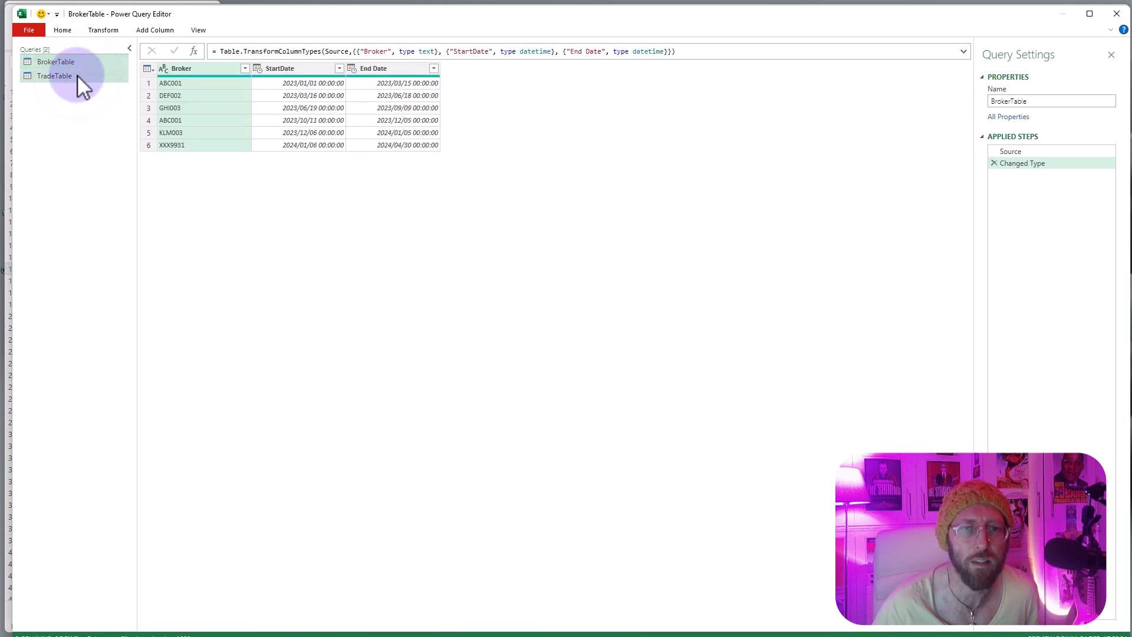
{"action": "left_click", "coordinate": [55, 75]}
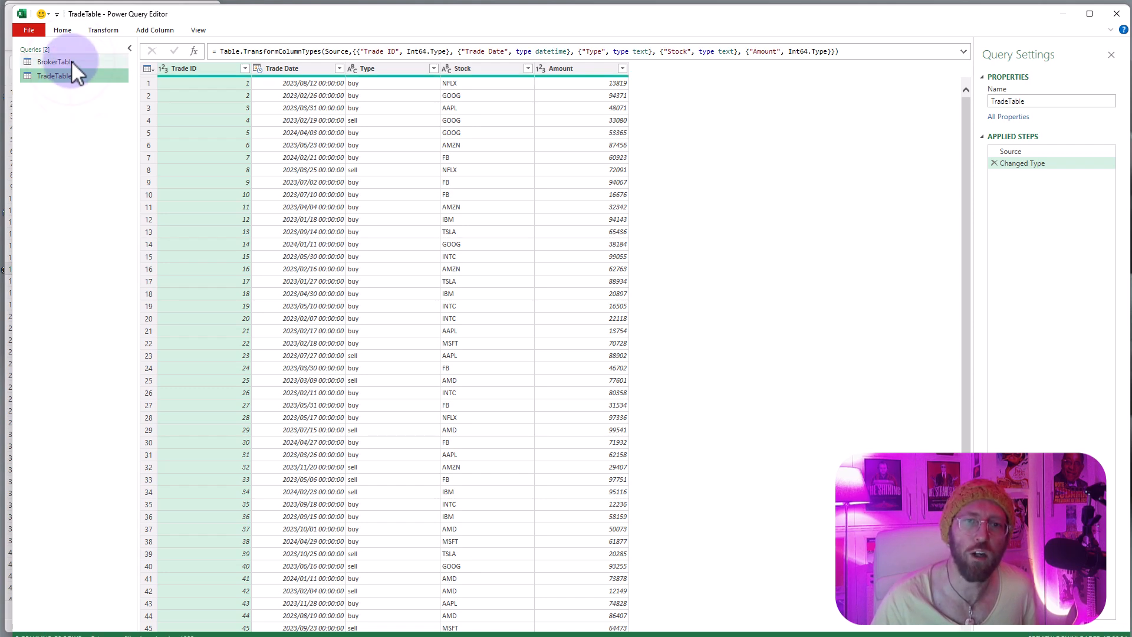
{"action": "left_click", "coordinate": [54, 62]}
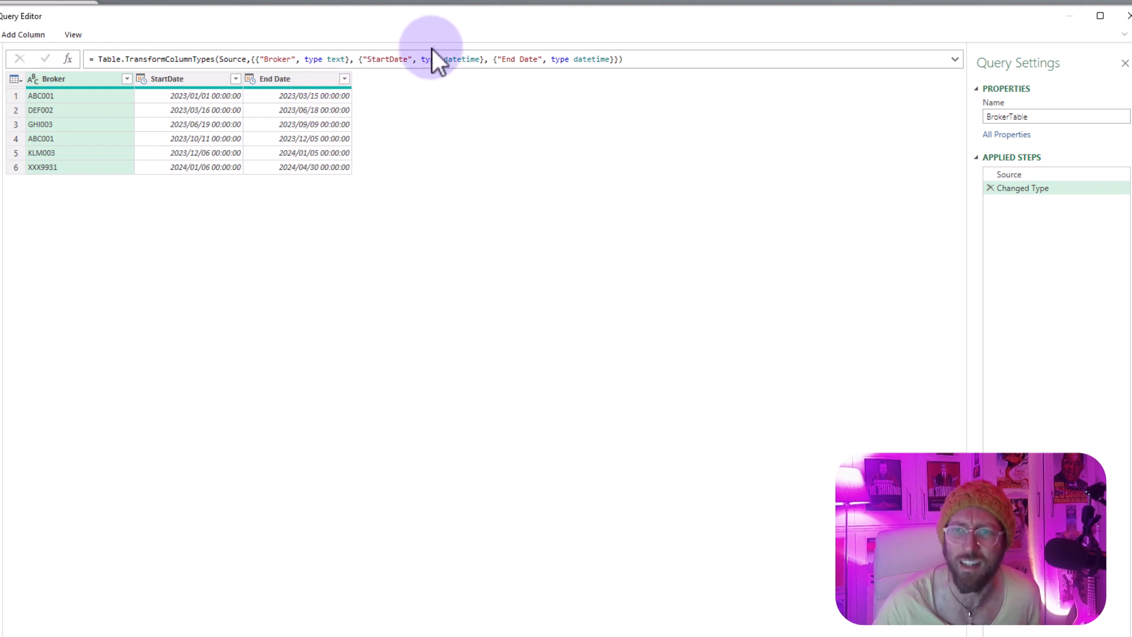
Change BrokerTable's StartDate and End Date from type datetime to type date in the Changed Type formula.
{"action": "left_click", "coordinate": [1008, 174]}
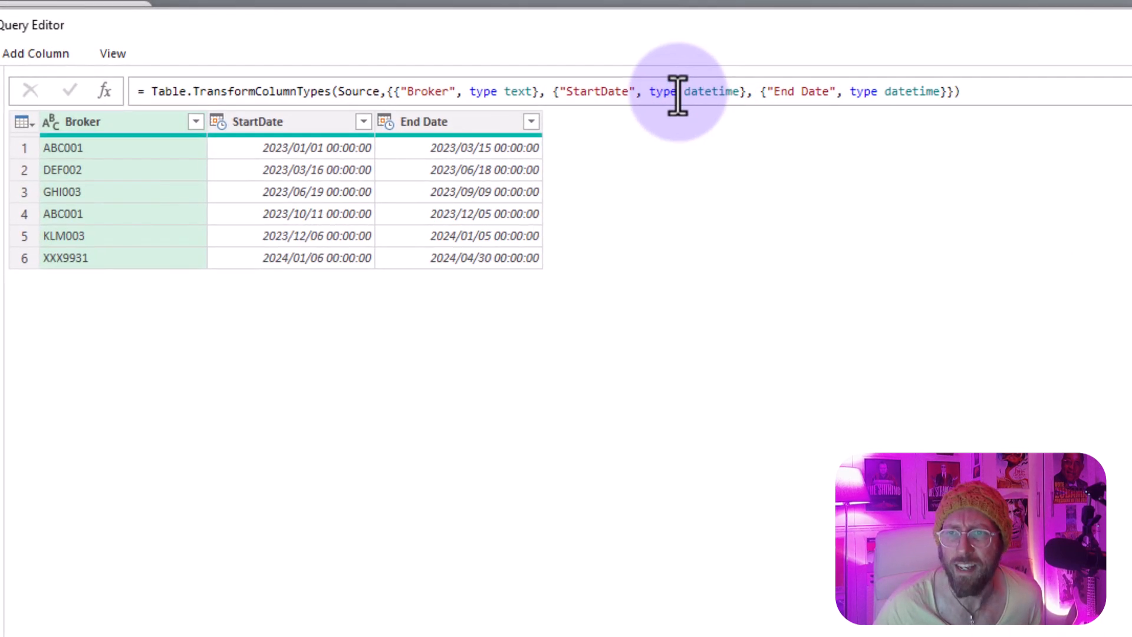
{"action": "double_click", "coordinate": [713, 92]}
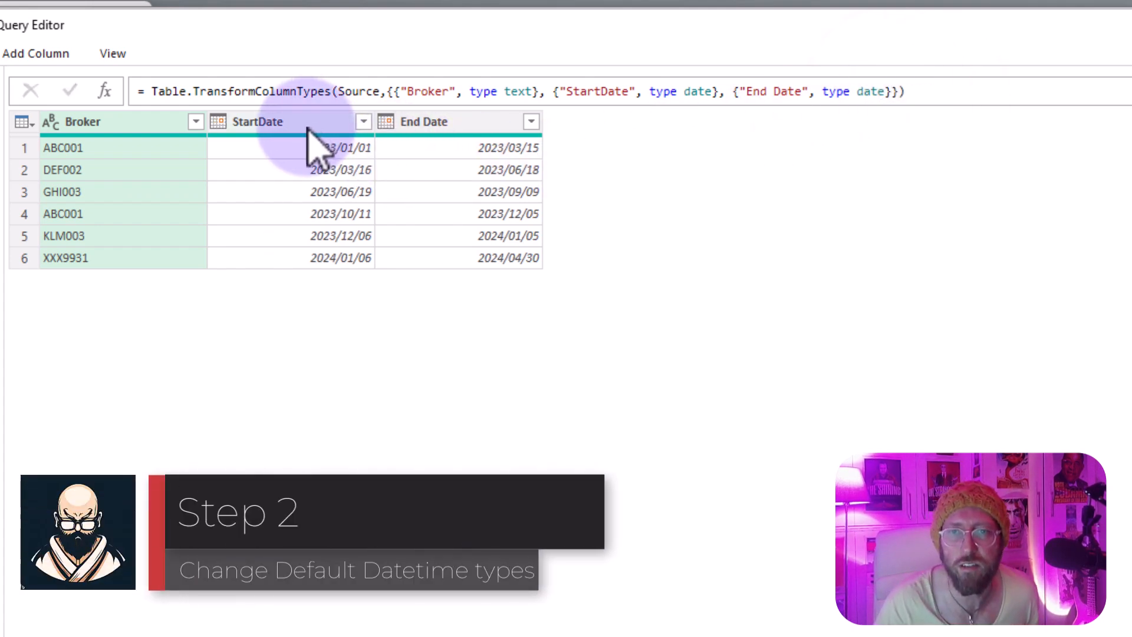
{"action": "left_click", "coordinate": [56, 85]}
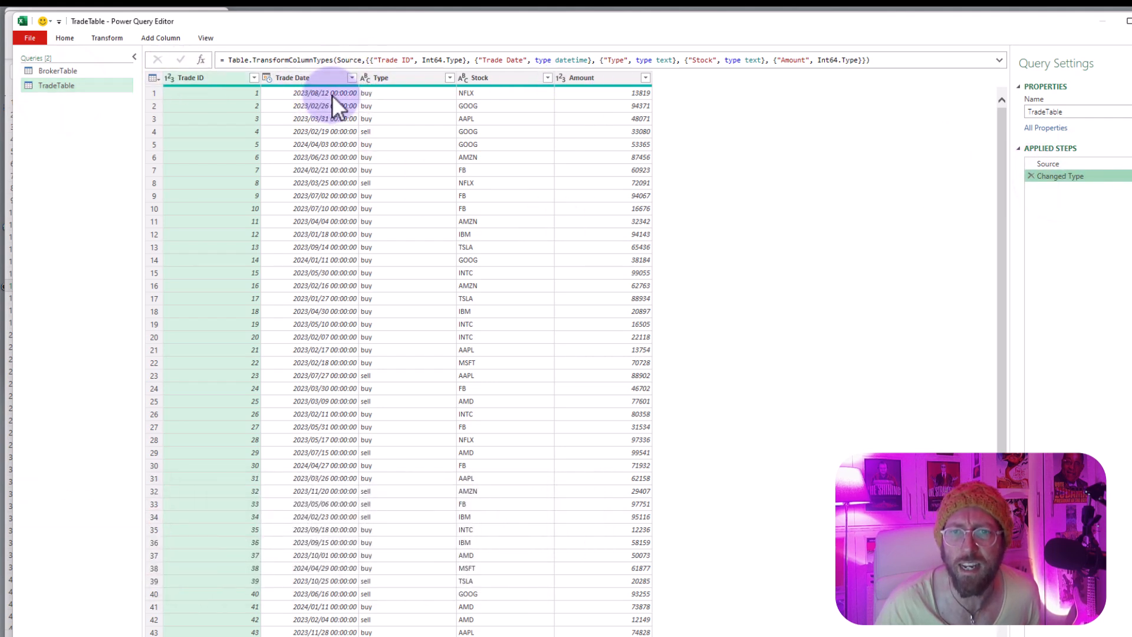
{"action": "mouse_move", "coordinate": [573, 60]}
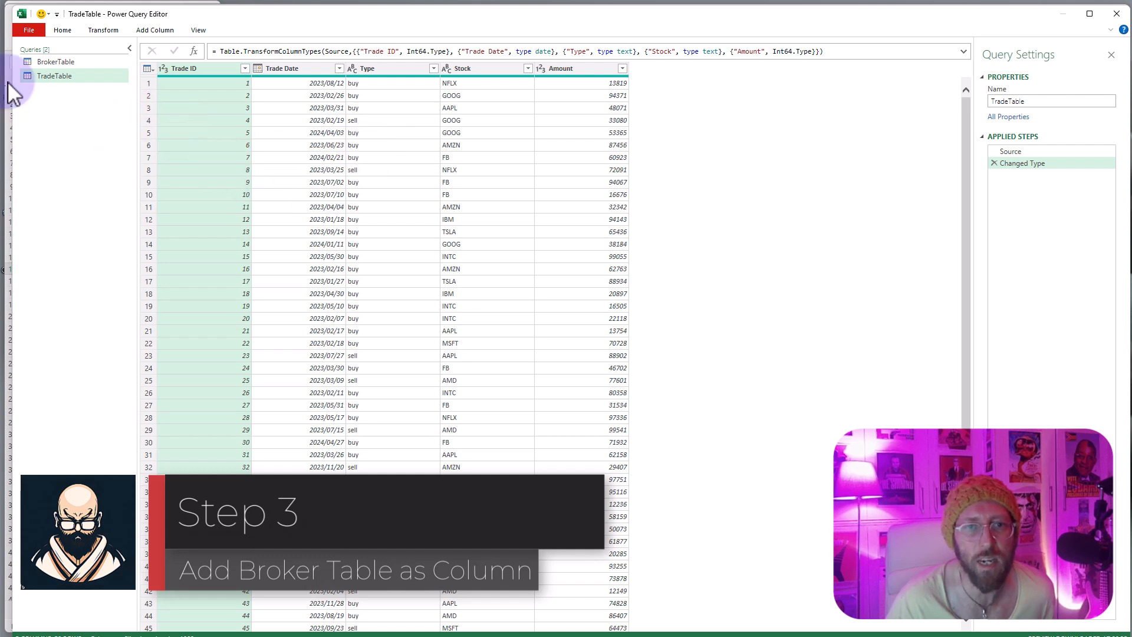
Add a custom column Broker to TradeTable with formula = BrokerTable.
{"action": "left_click", "coordinate": [54, 76]}
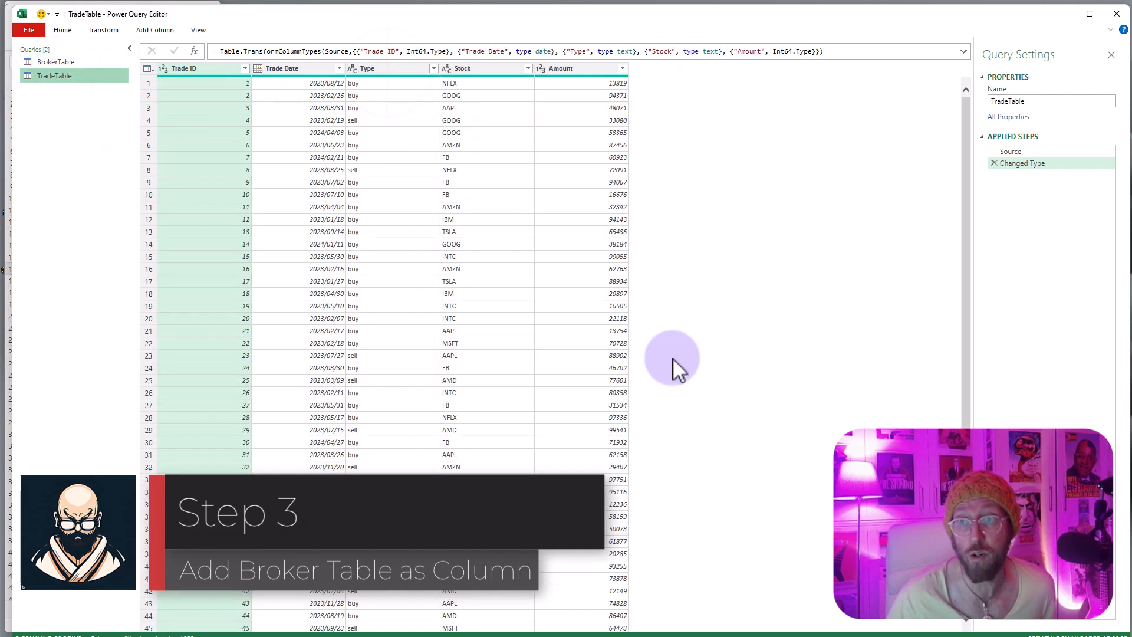
{"action": "mouse_move", "coordinate": [667, 86]}
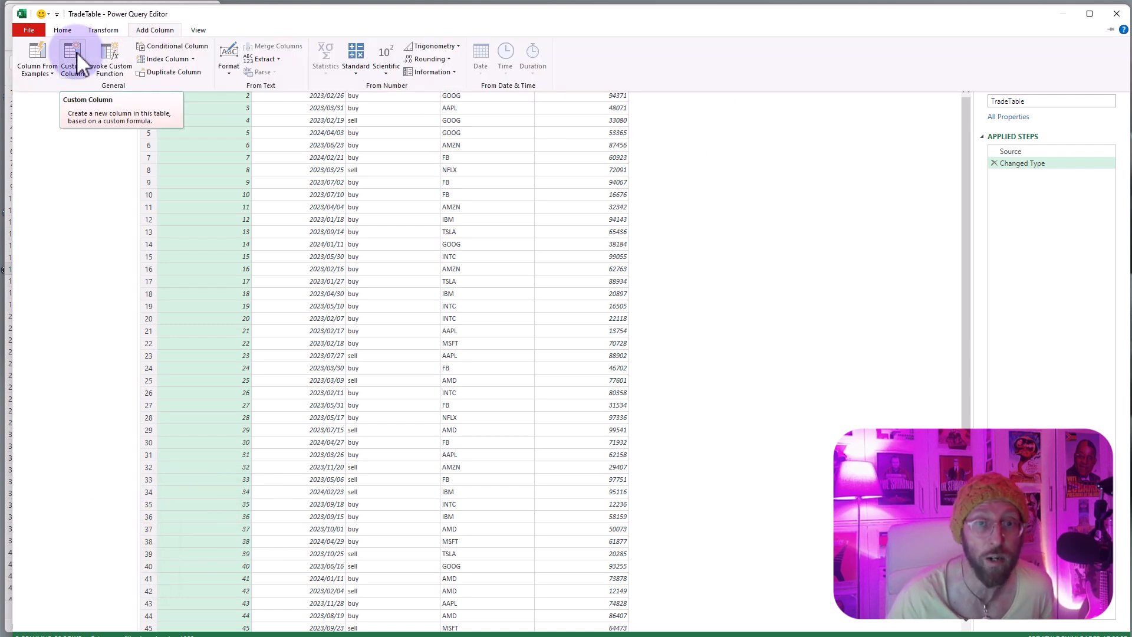
{"action": "left_click", "coordinate": [73, 59]}
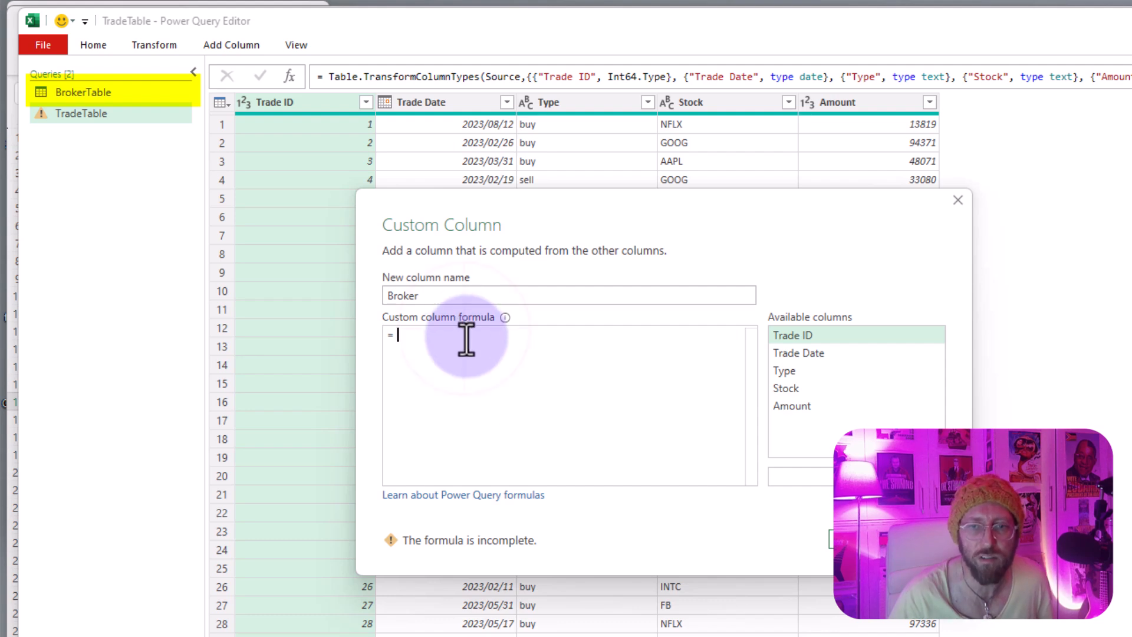
{"action": "type", "text": "BrokerTable"}
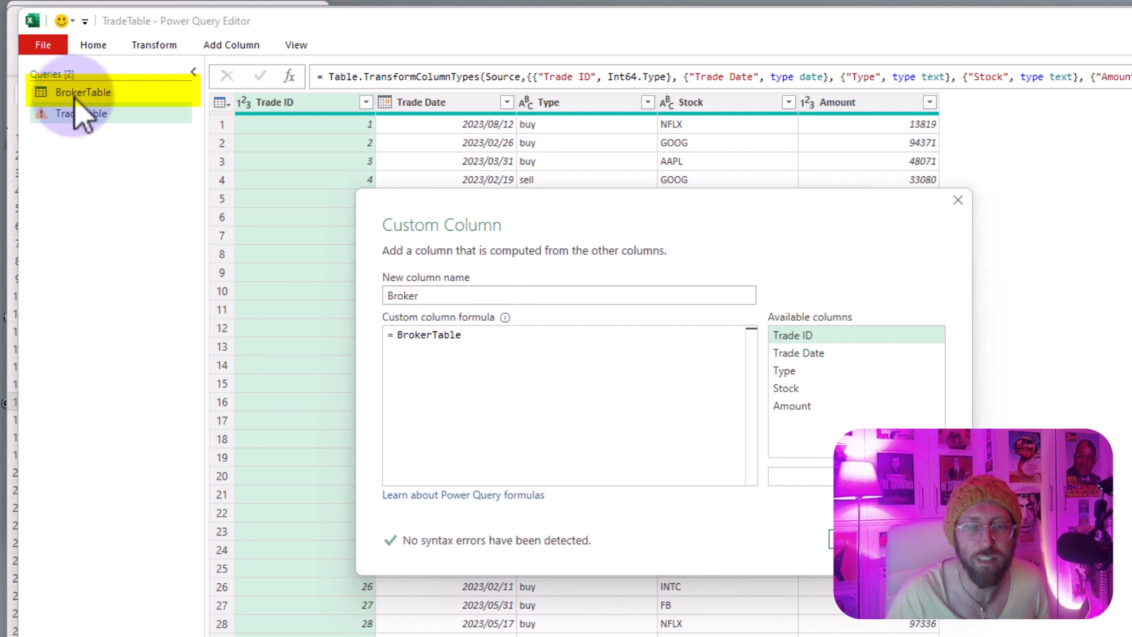
{"action": "left_click", "coordinate": [835, 539]}
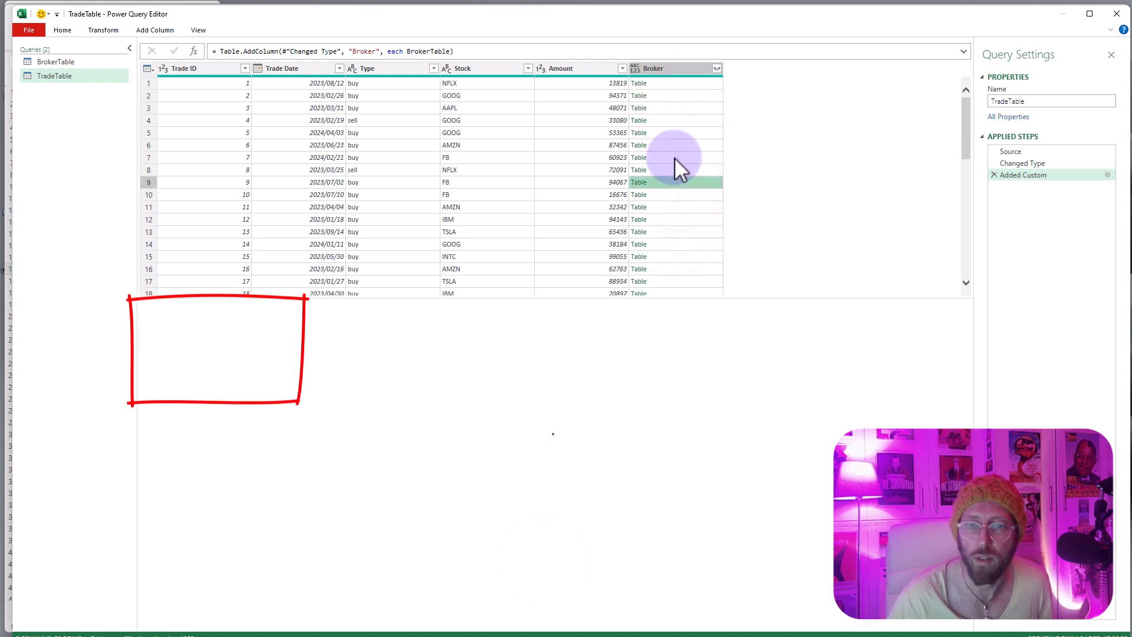
Preview the nested BrokerTable inside a trade row's Broker value and start editing its formula.
{"action": "left_click", "coordinate": [638, 83]}
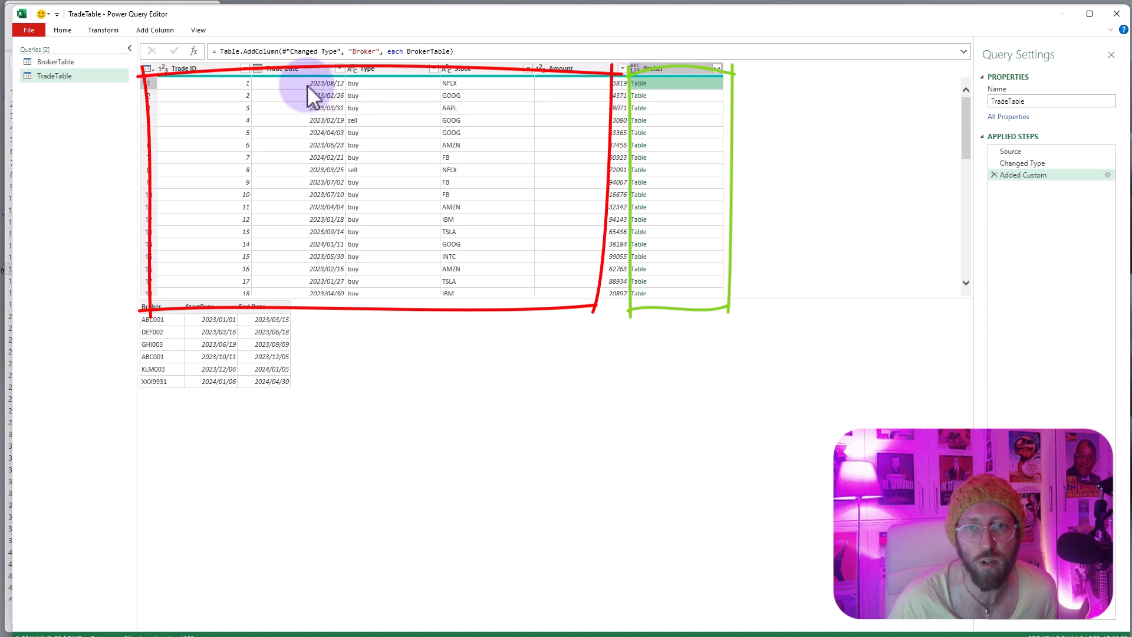
{"action": "mouse_move", "coordinate": [272, 119]}
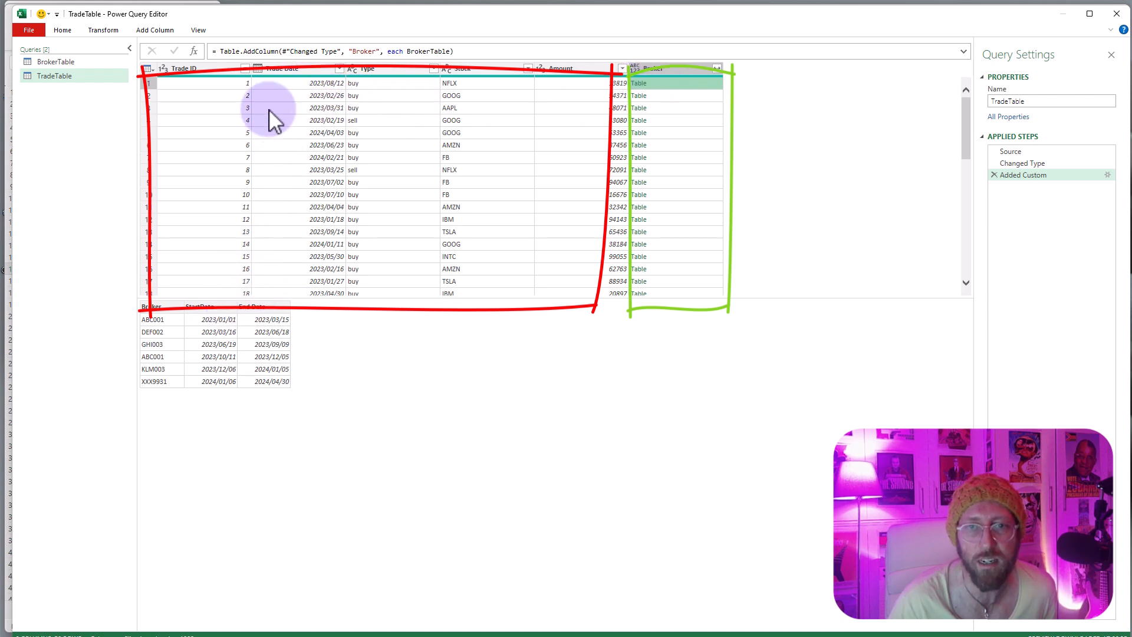
{"action": "mouse_move", "coordinate": [298, 95]}
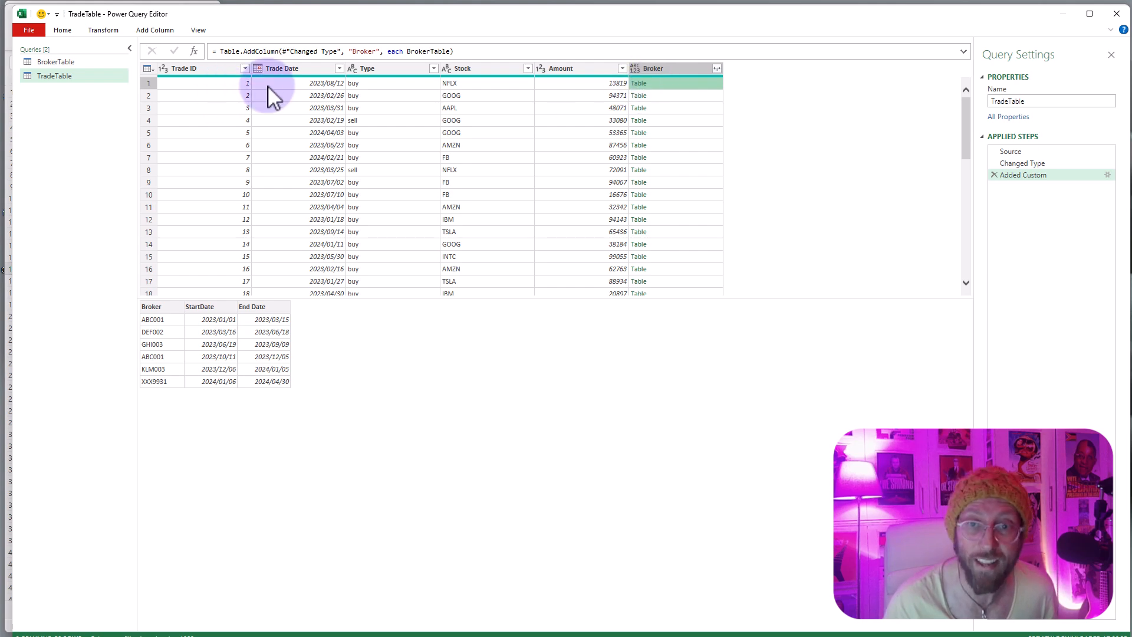
{"action": "left_click", "coordinate": [1023, 174]}
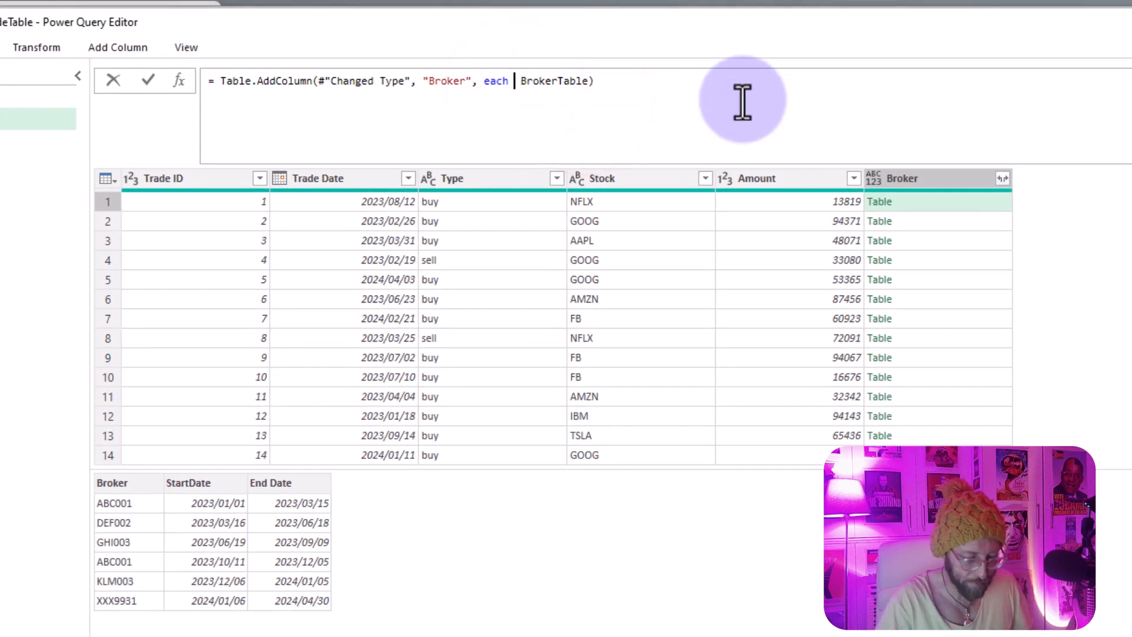
Filter Broker with Table.SelectRows(BrokerTable, each [StartDate] <= [Trade Date]), which previews a Trade Date error.
{"action": "type", "text": "tables"}
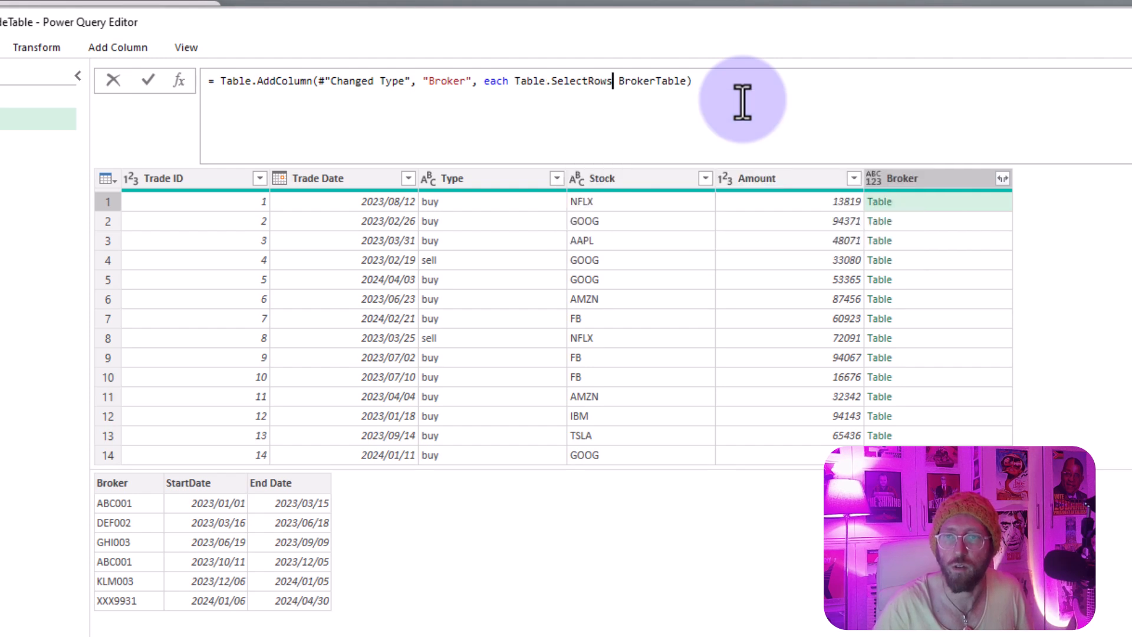
{"action": "type", "text": "("}
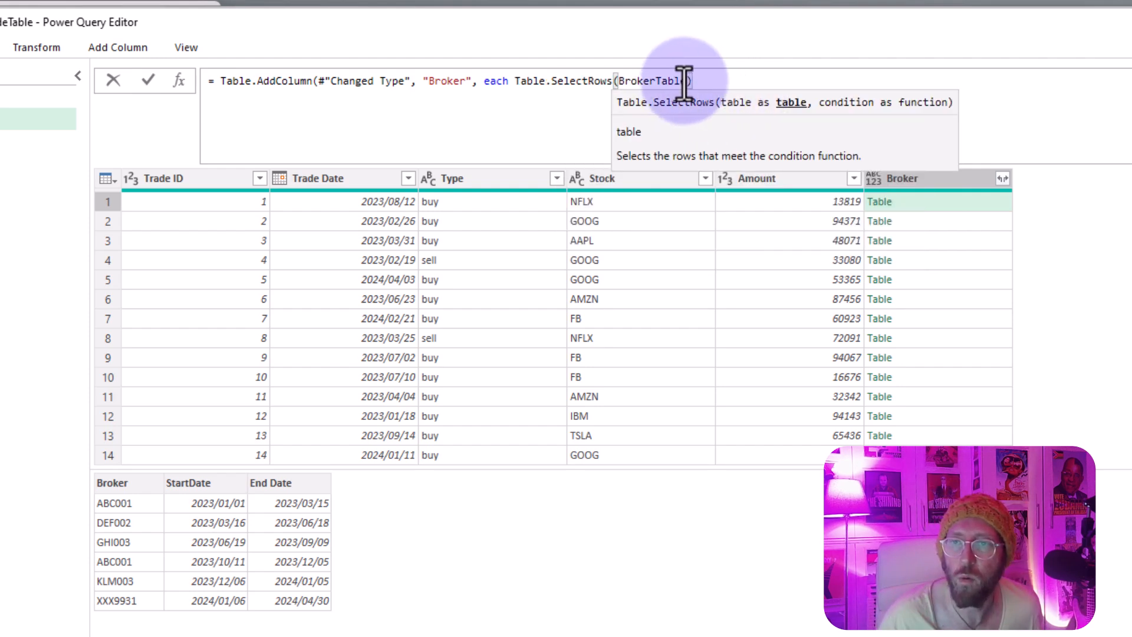
{"action": "type", "text": ","}
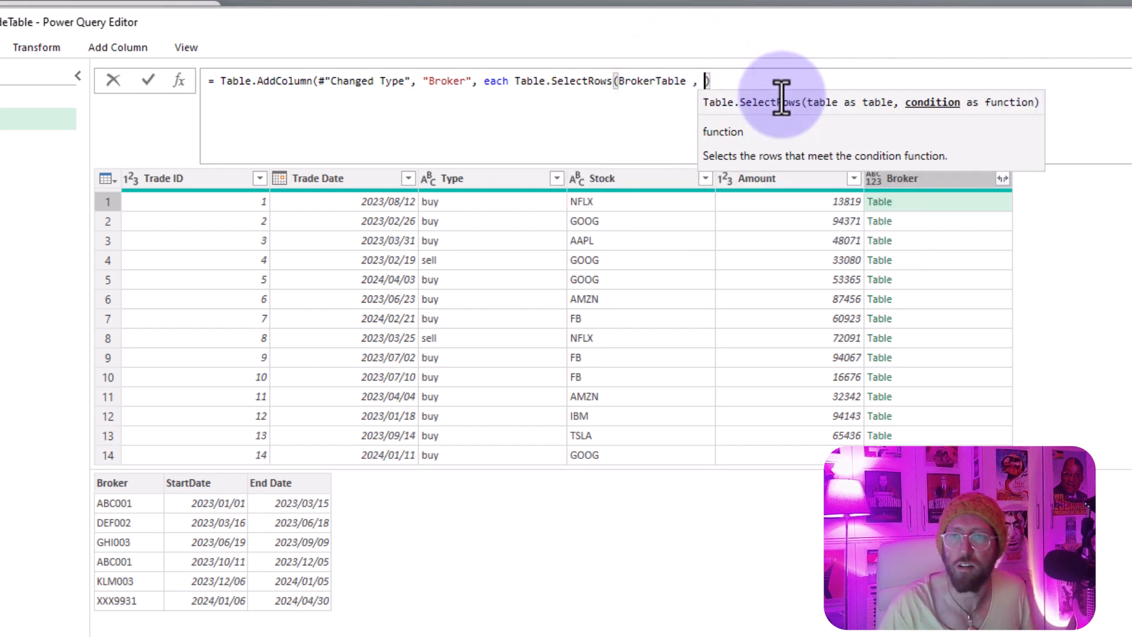
{"action": "type", "text": "each [StartDate"}
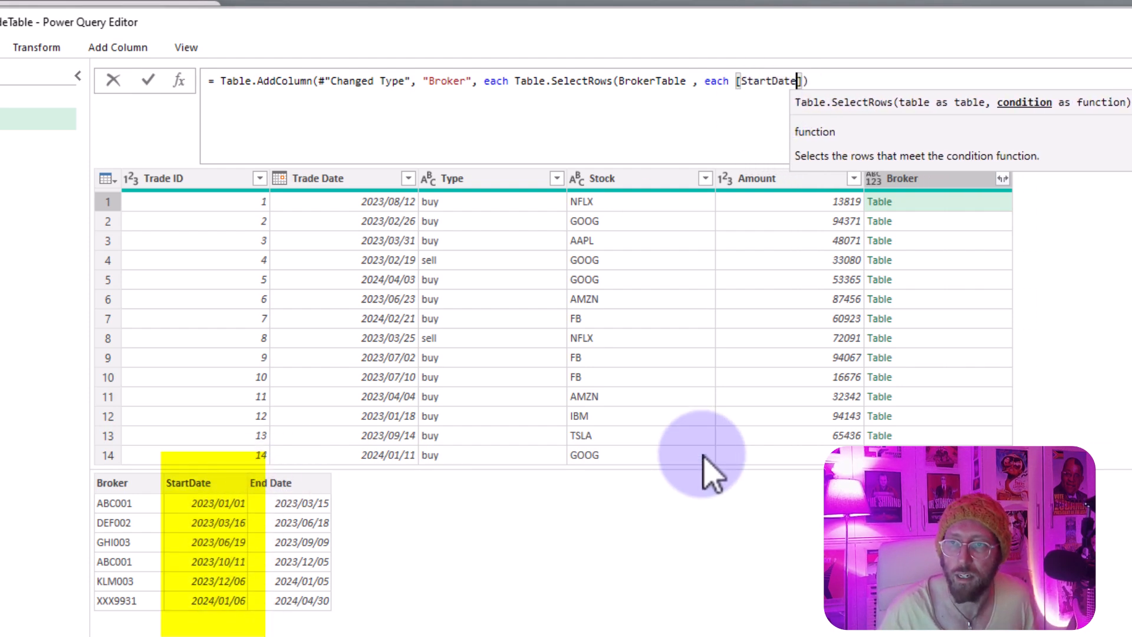
{"action": "type", "text": "<= ["}
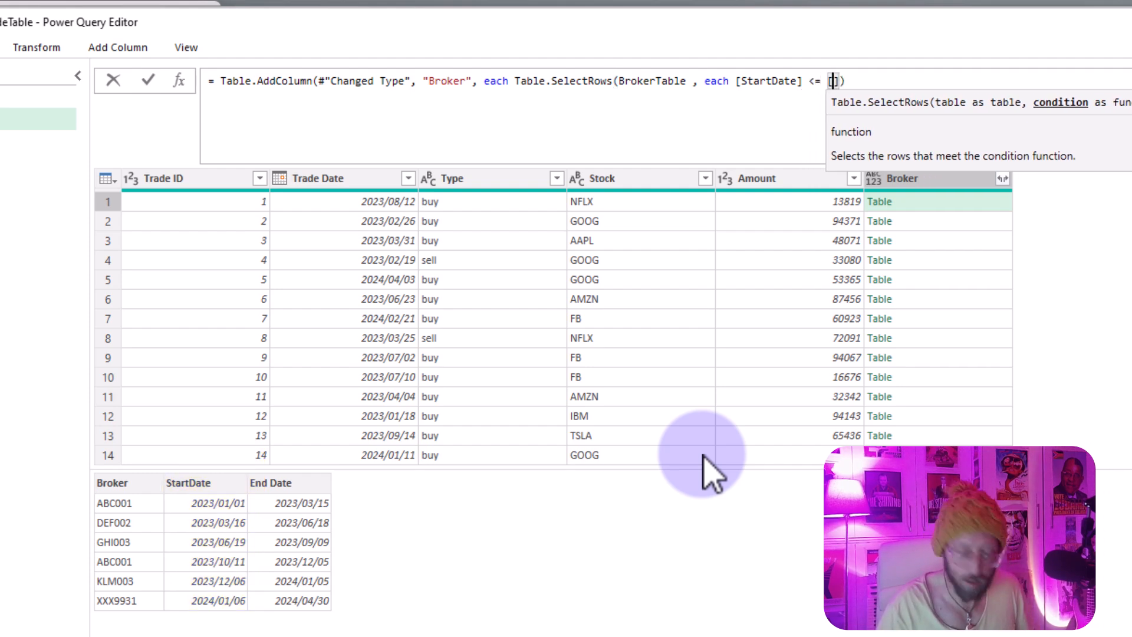
{"action": "type", "text": "[Trade Date]"}
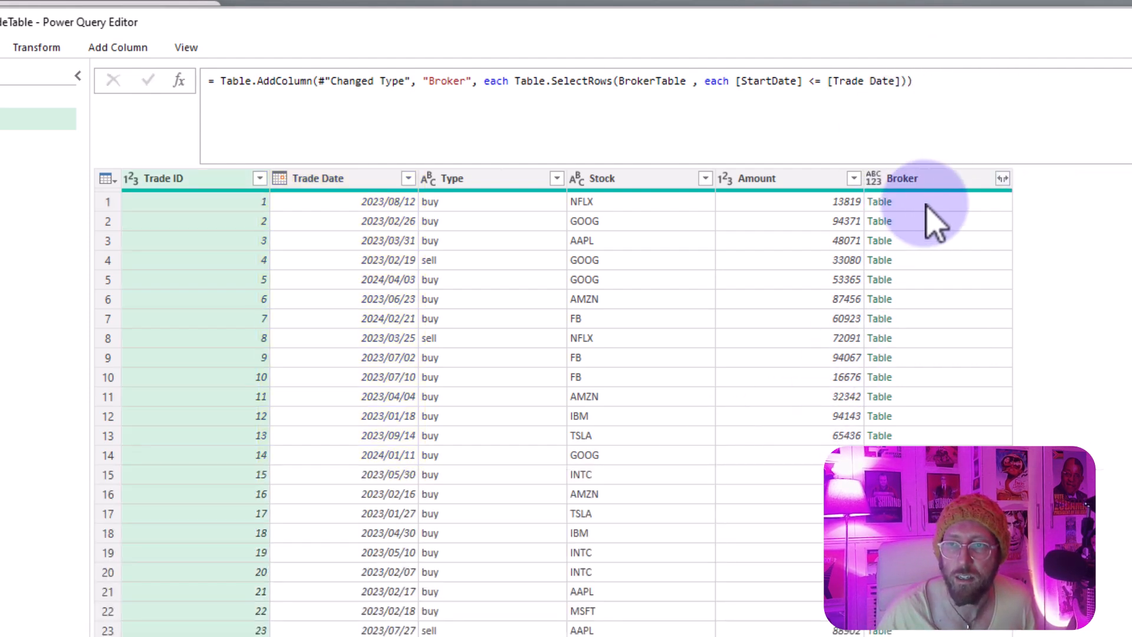
{"action": "left_click", "coordinate": [880, 201]}
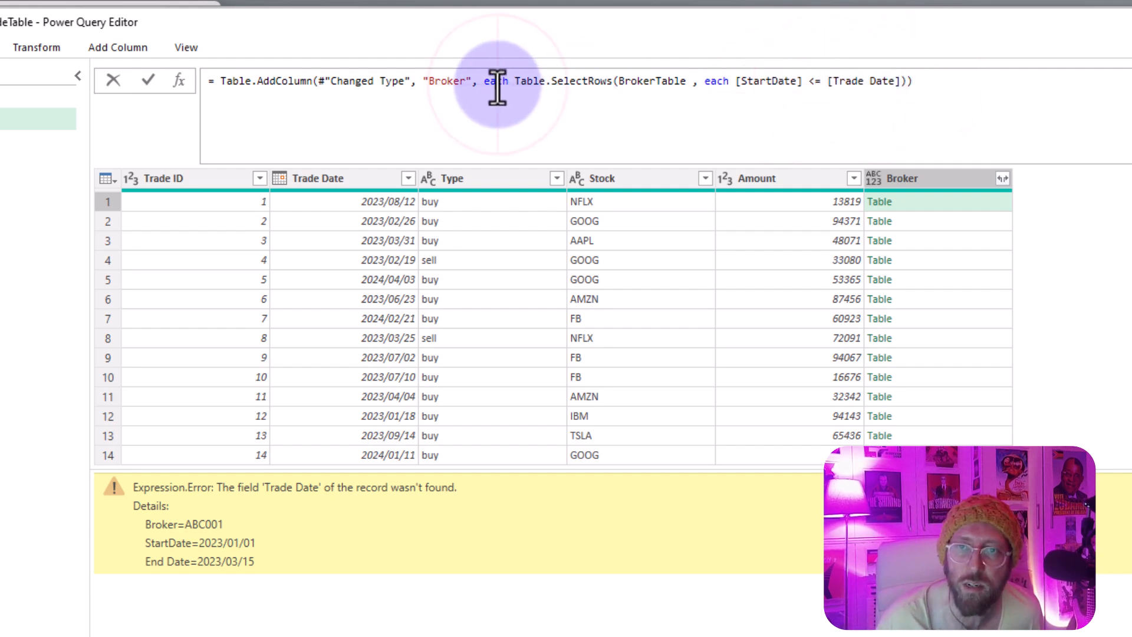
Replace each with (T)=> and (B)=> and compare B[StartDate] <= T[Trade Date], clearing the error.
{"action": "double_click", "coordinate": [715, 82]}
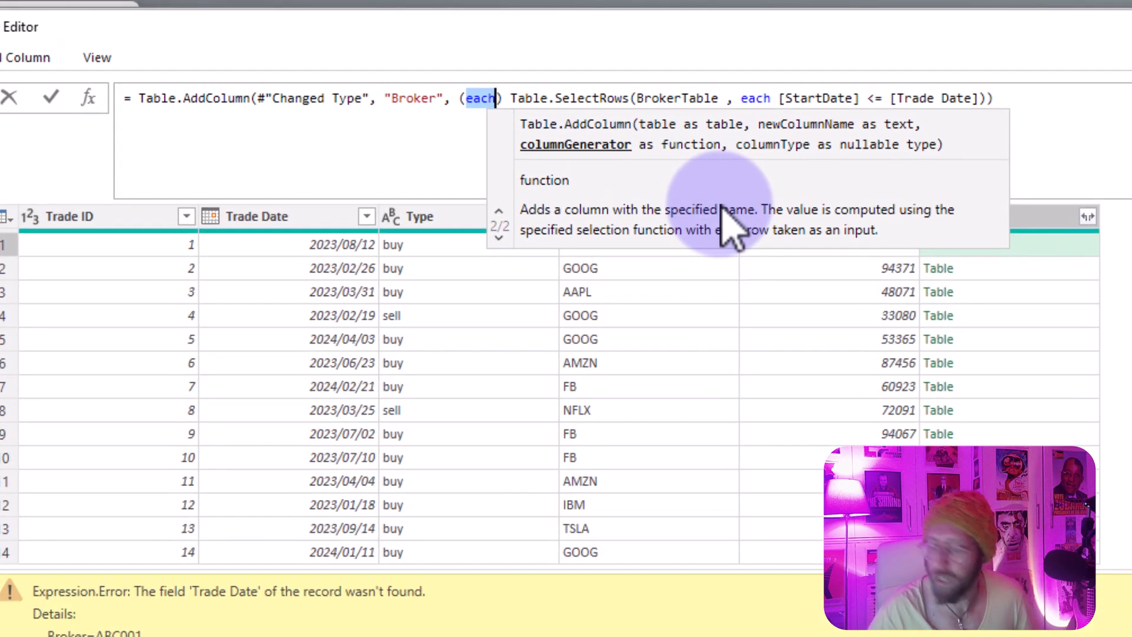
{"action": "type", "text": "T"}
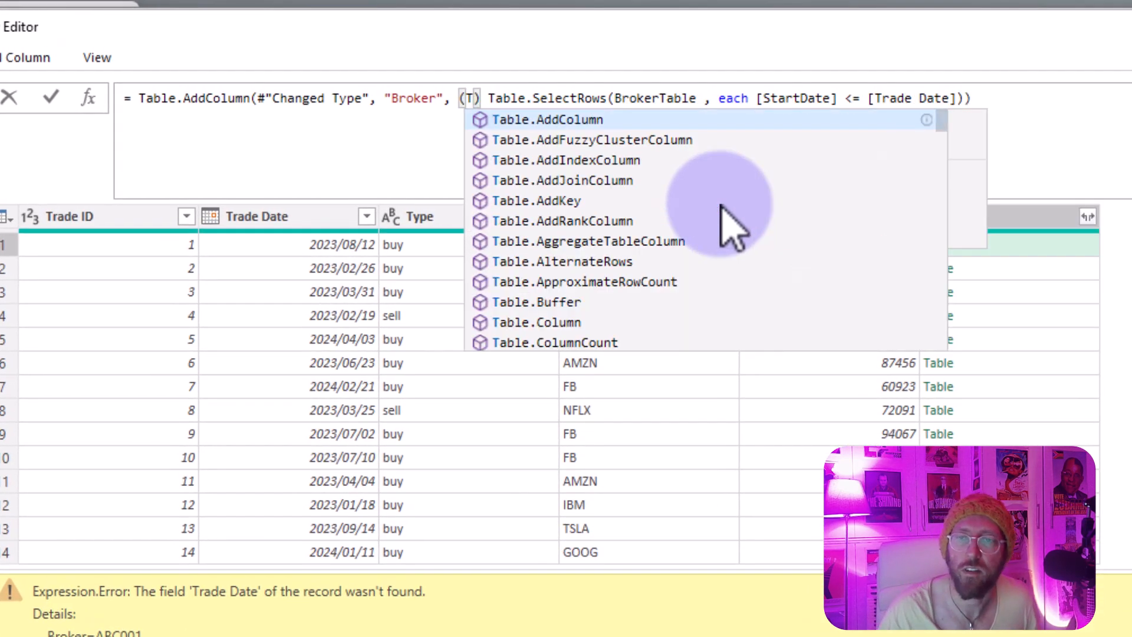
{"action": "left_click", "coordinate": [555, 97]}
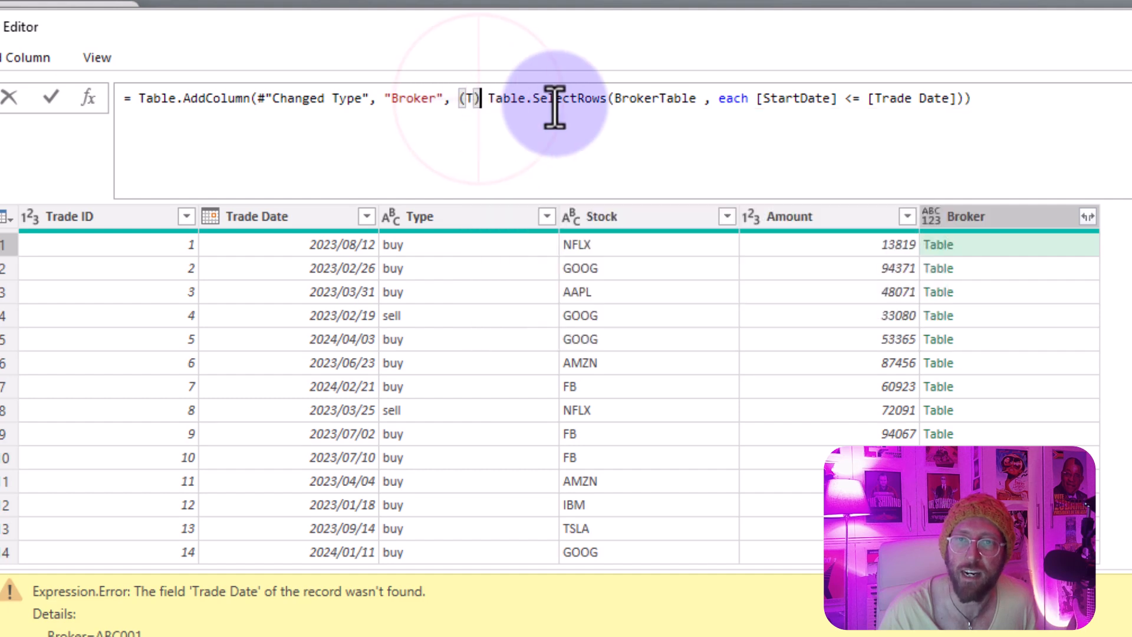
{"action": "type", "text": "=>"}
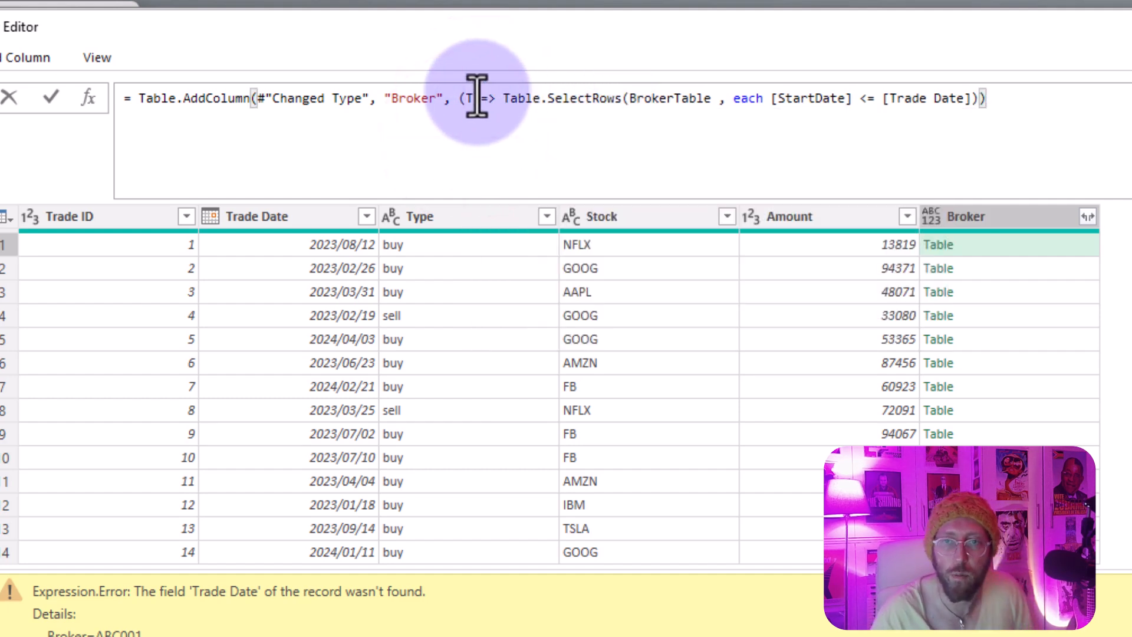
{"action": "mouse_move", "coordinate": [759, 98]}
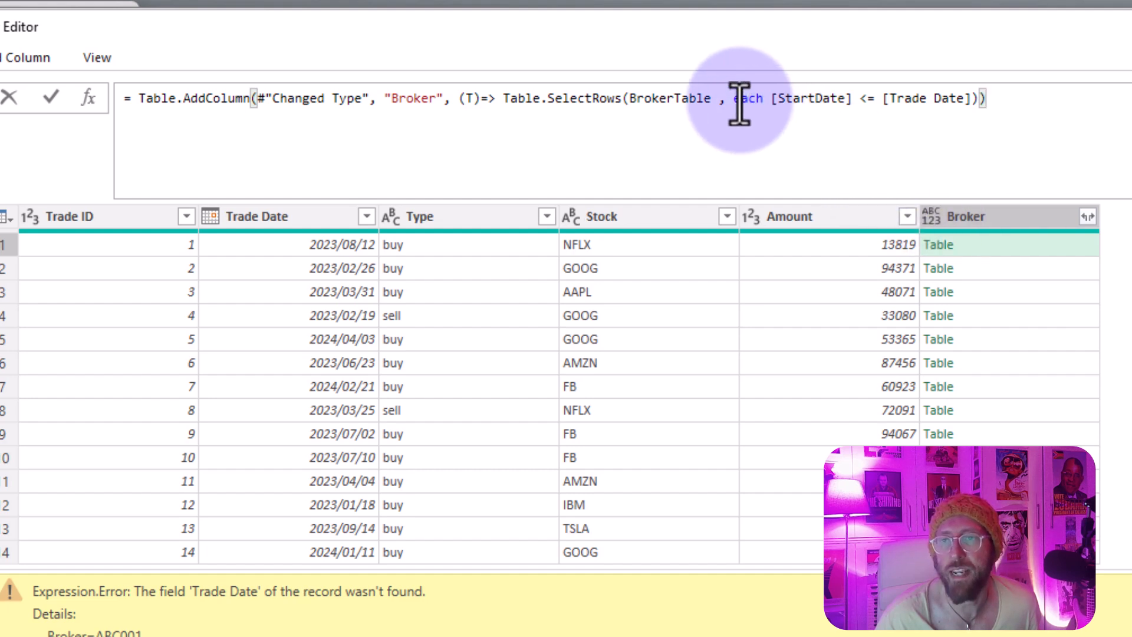
{"action": "mouse_move", "coordinate": [997, 259]}
{"action": "type", "text": "(B)=>"}
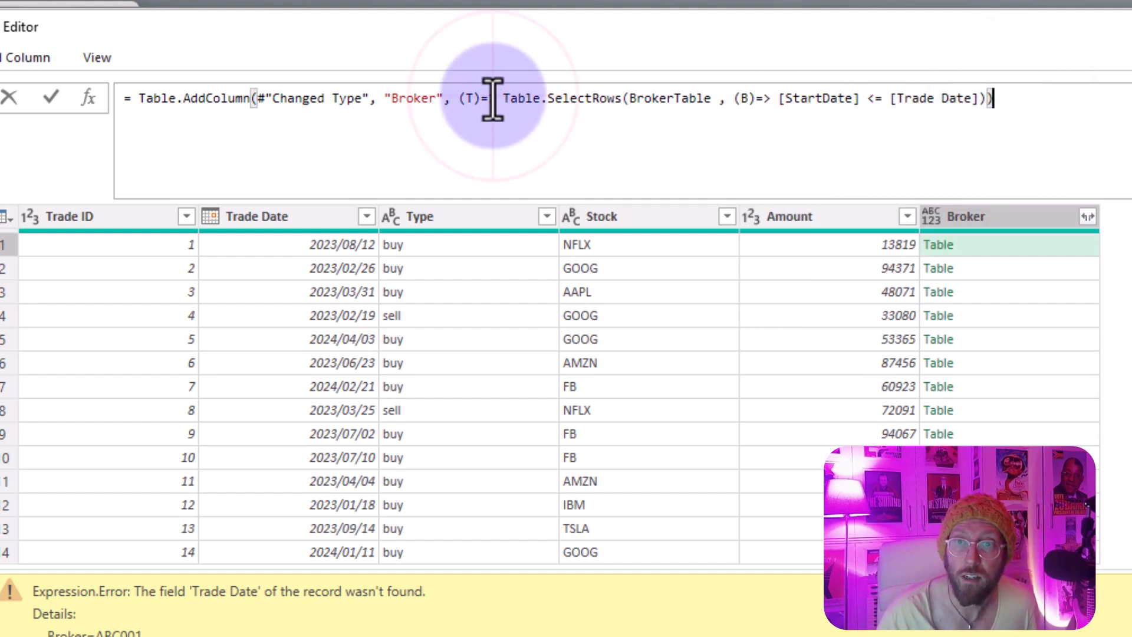
{"action": "double_click", "coordinate": [471, 98]}
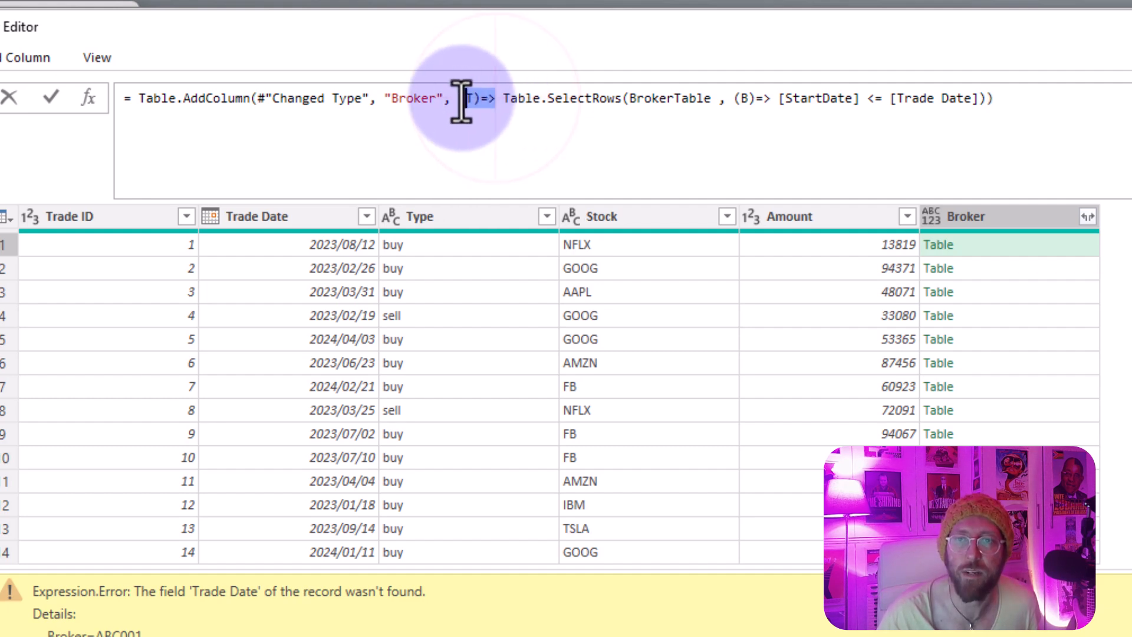
{"action": "double_click", "coordinate": [520, 98]}
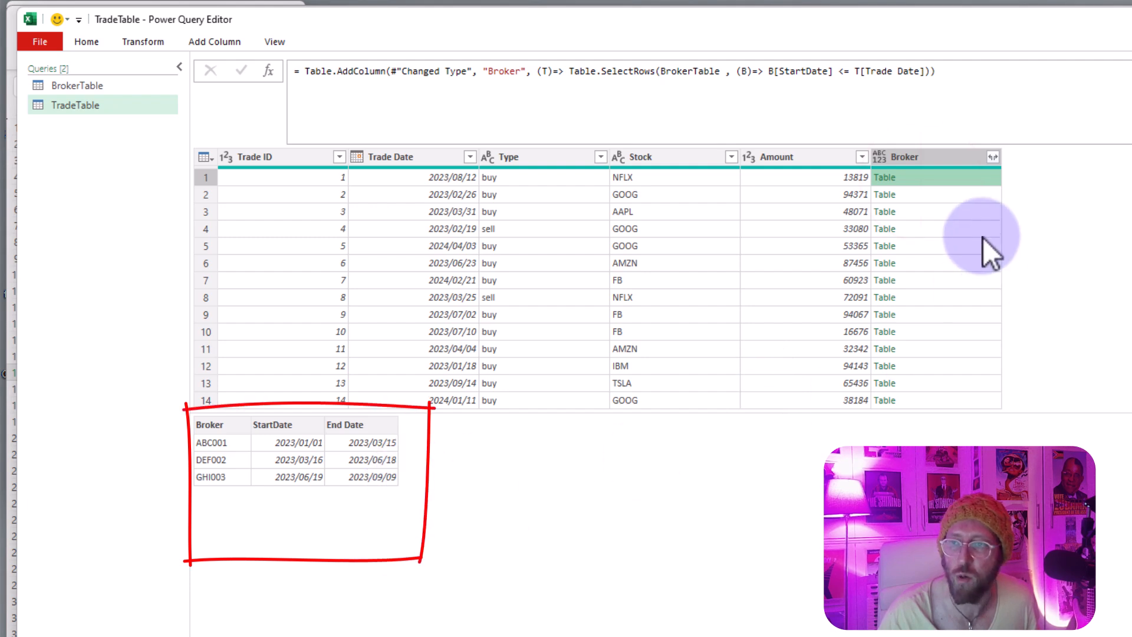
{"action": "left_click", "coordinate": [939, 229]}
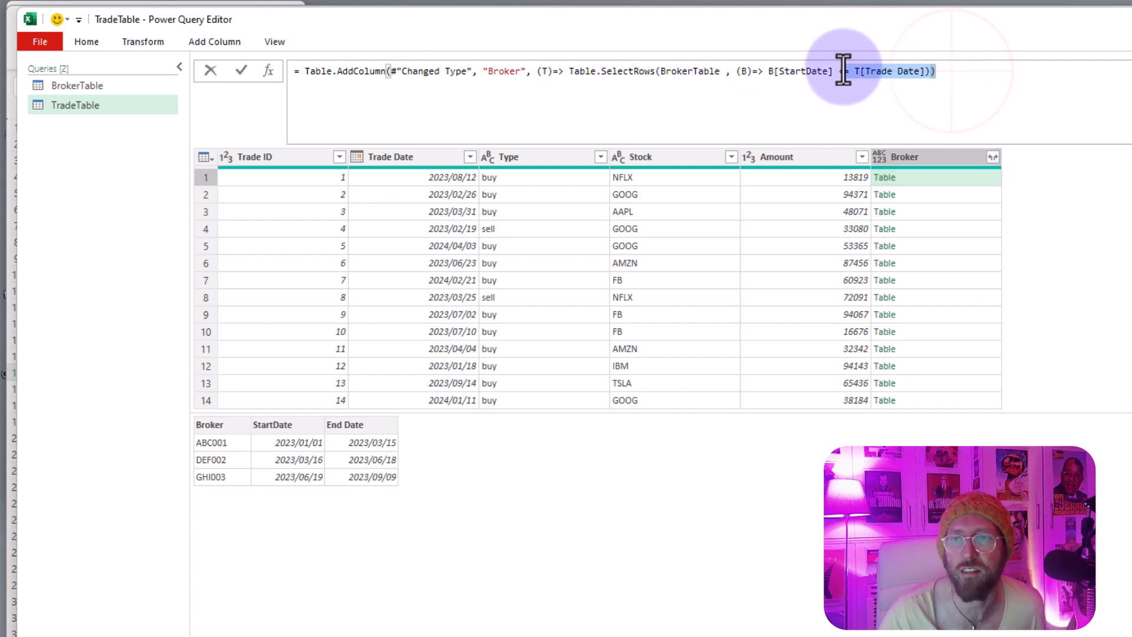
Append 'and B[End Date] >= T[Trade Date]' so each Broker table keeps one matching broker.
{"action": "type", "text": "<="}
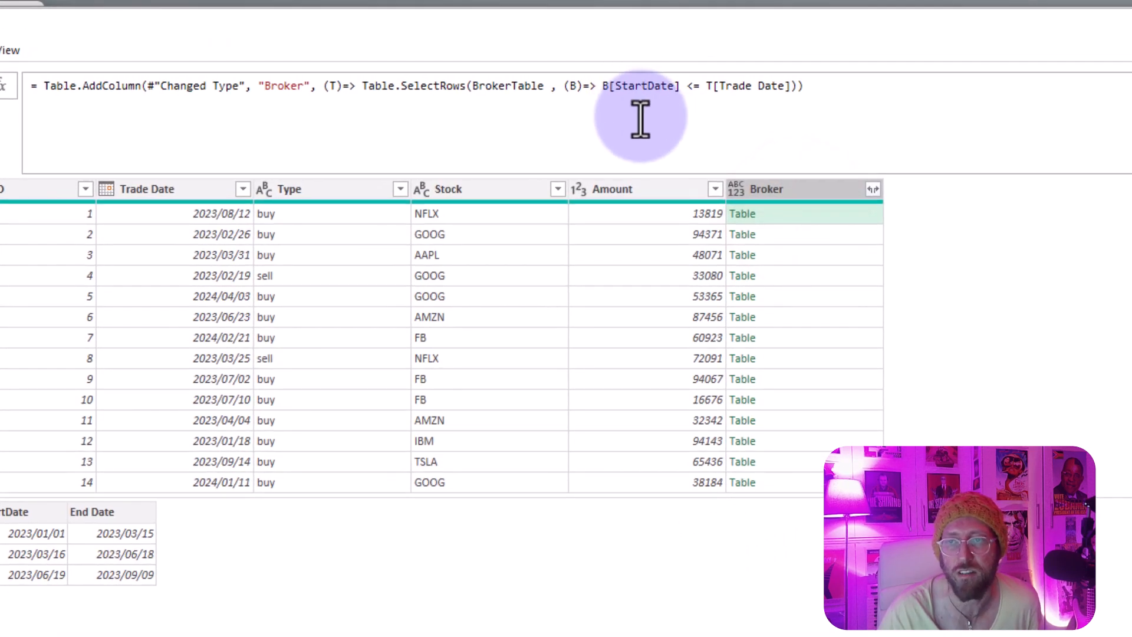
{"action": "mouse_move", "coordinate": [792, 86]}
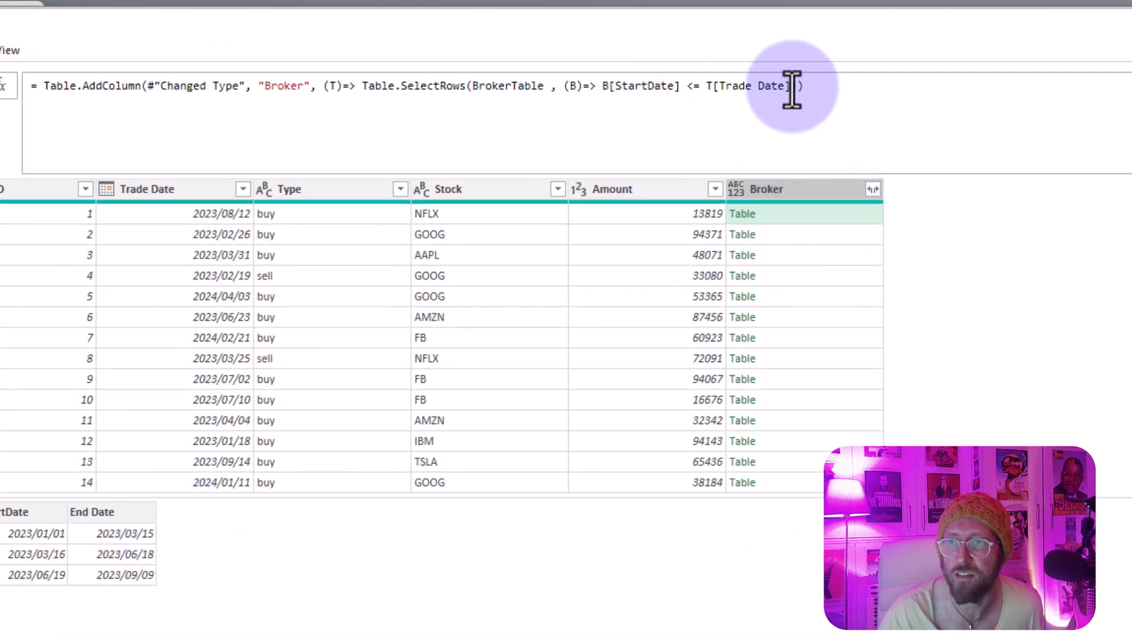
{"action": "type", "text": "and B[End Date] >= T"}
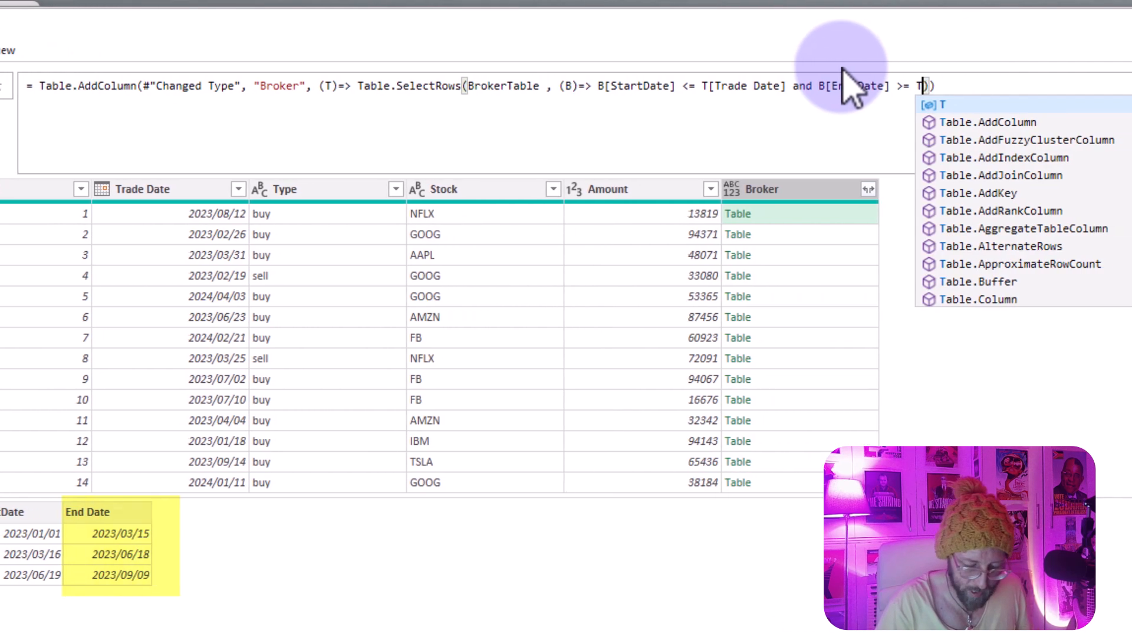
{"action": "type", "text": "[Trade Date"}
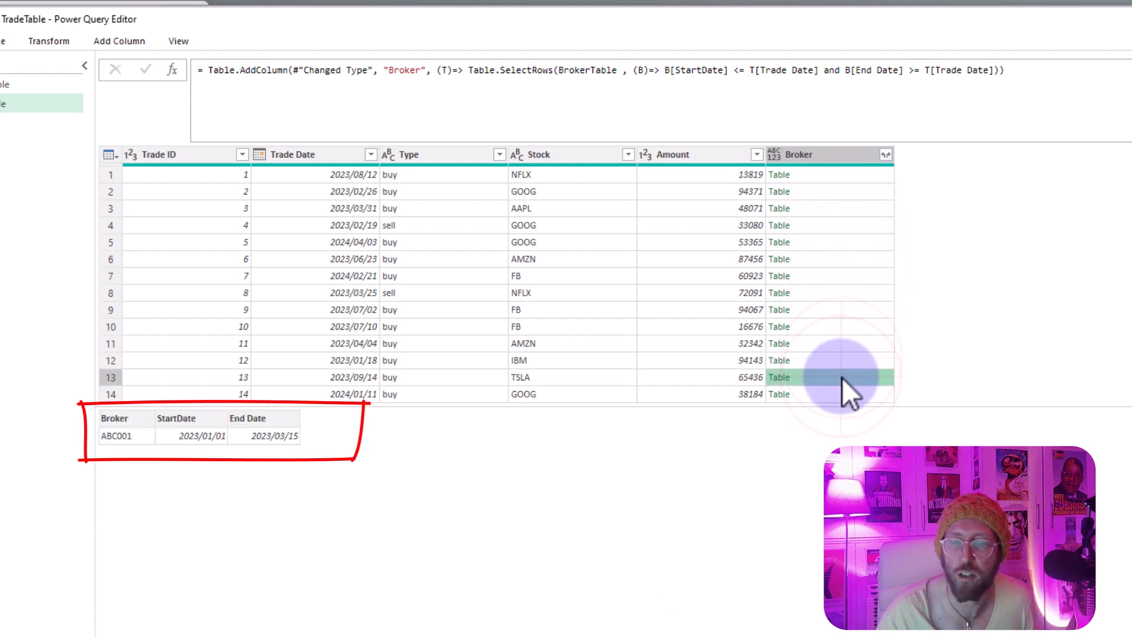
Expand the Broker column to only its Broker field, giving Broker.1 with each trade's broker code or null.
{"action": "left_click", "coordinate": [817, 175]}
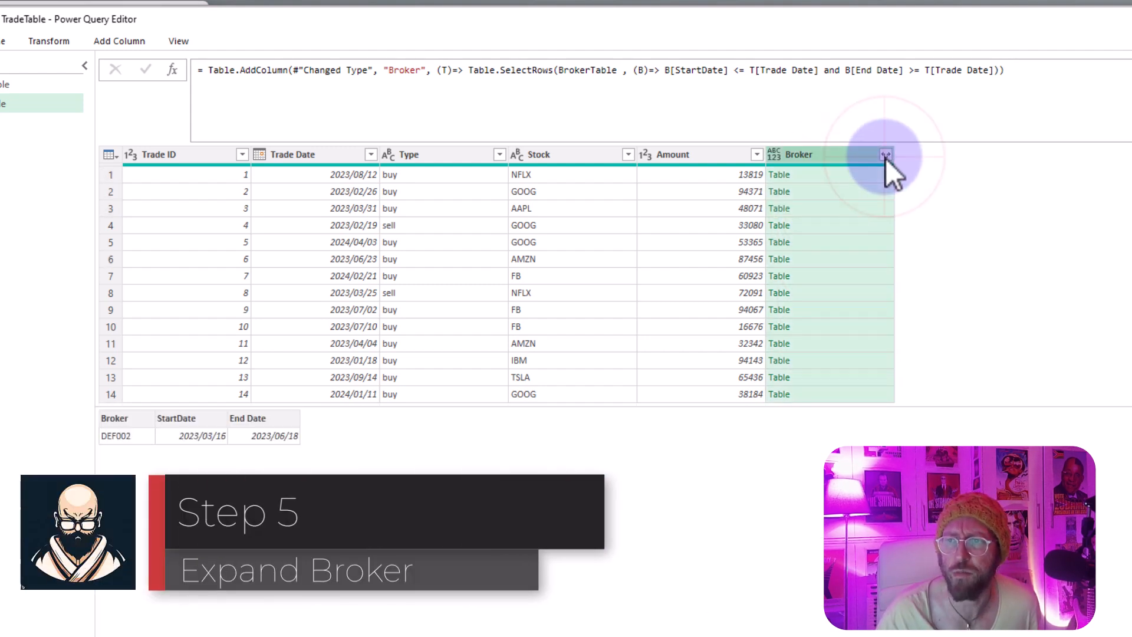
{"action": "left_click", "coordinate": [885, 154]}
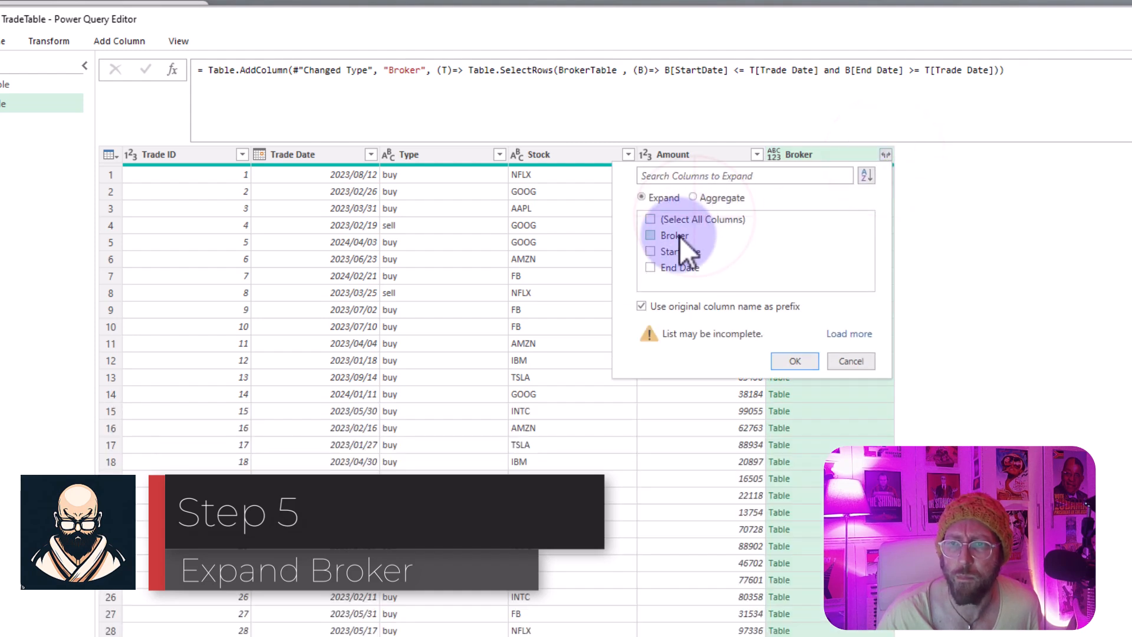
{"action": "left_click", "coordinate": [794, 361]}
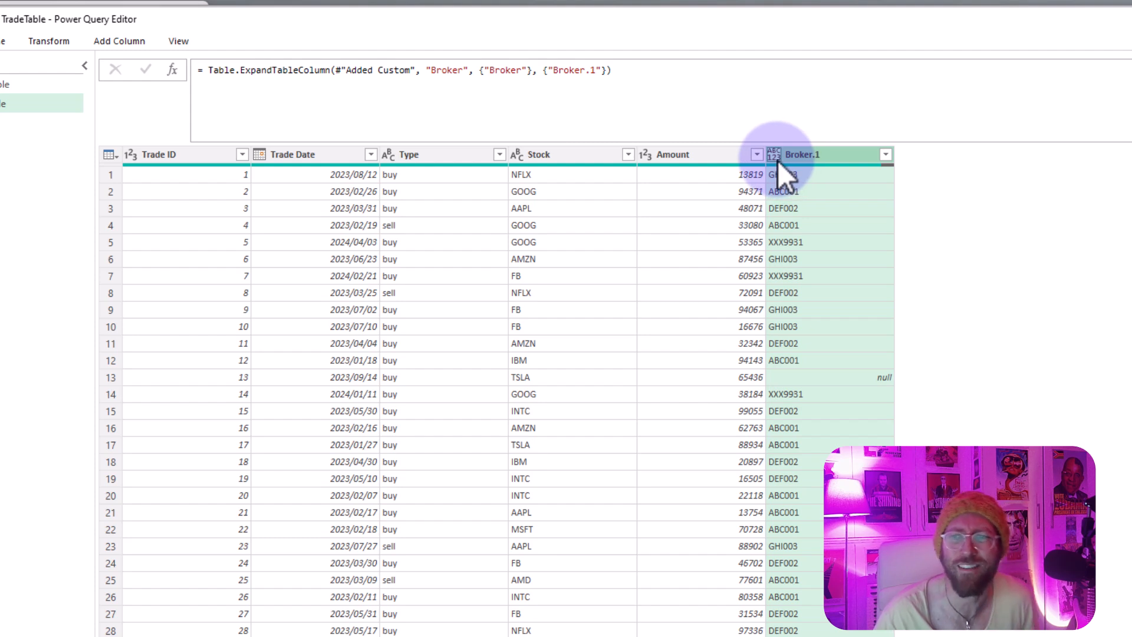
{"action": "left_click", "coordinate": [76, 83]}
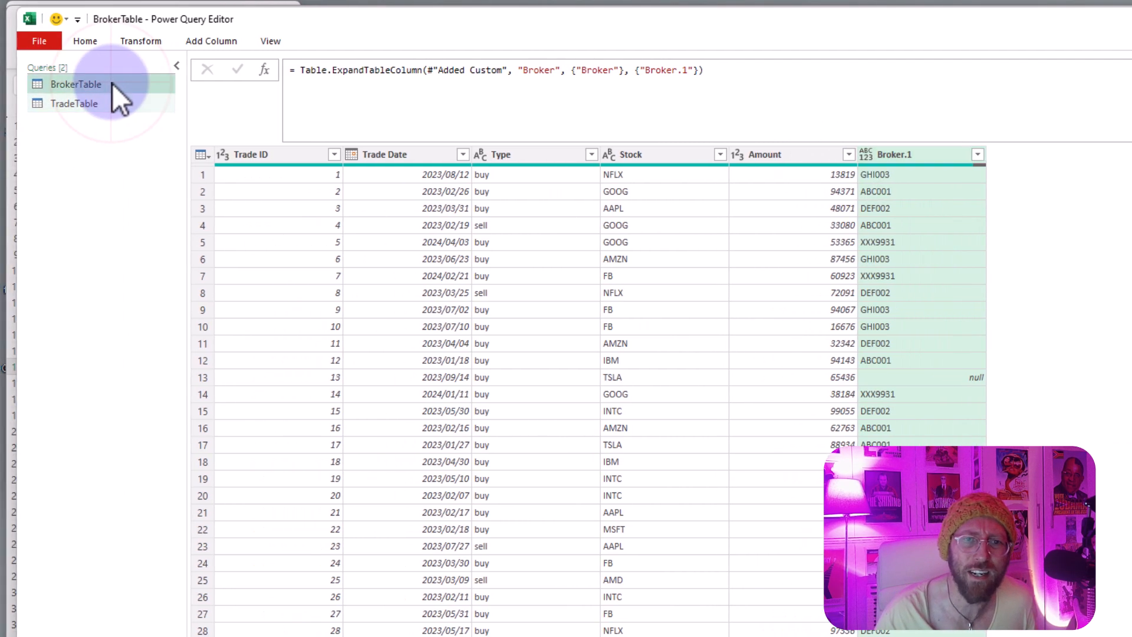
In the Added Custom step declare the column as type table[Broker = Text.Type].
{"action": "left_click", "coordinate": [75, 84]}
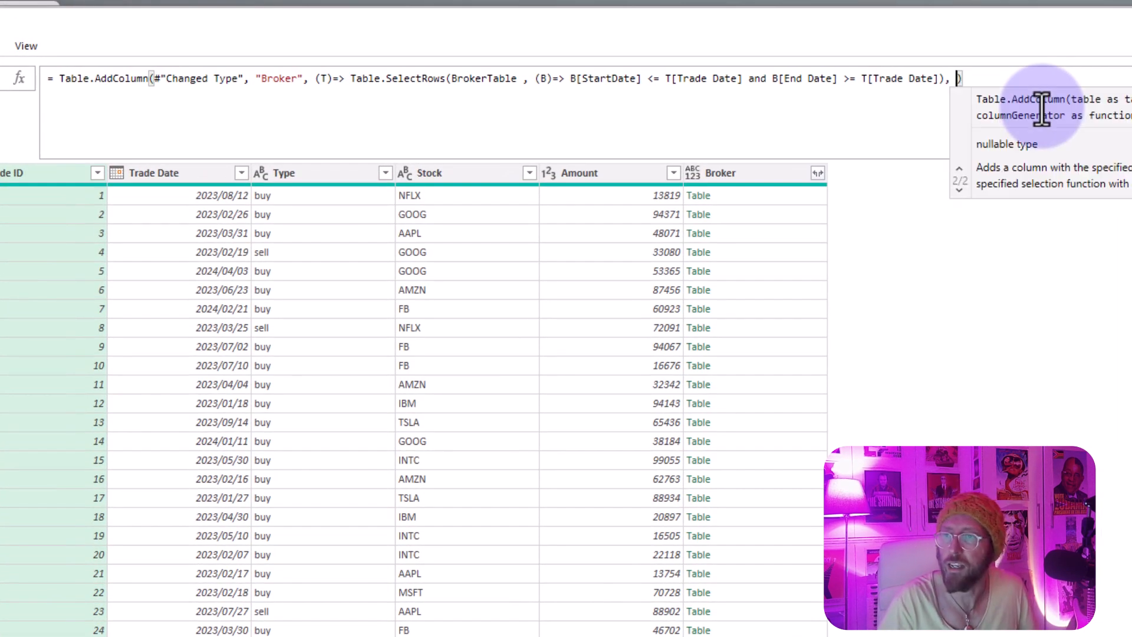
{"action": "type", "text": ", type table"}
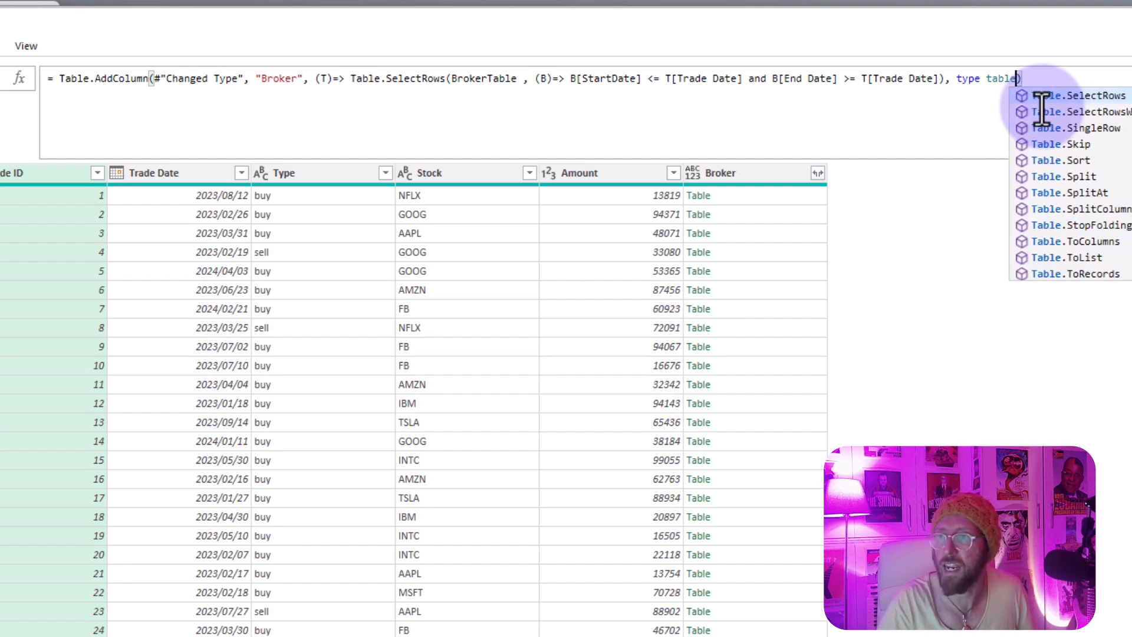
{"action": "type", "text": "[]"}
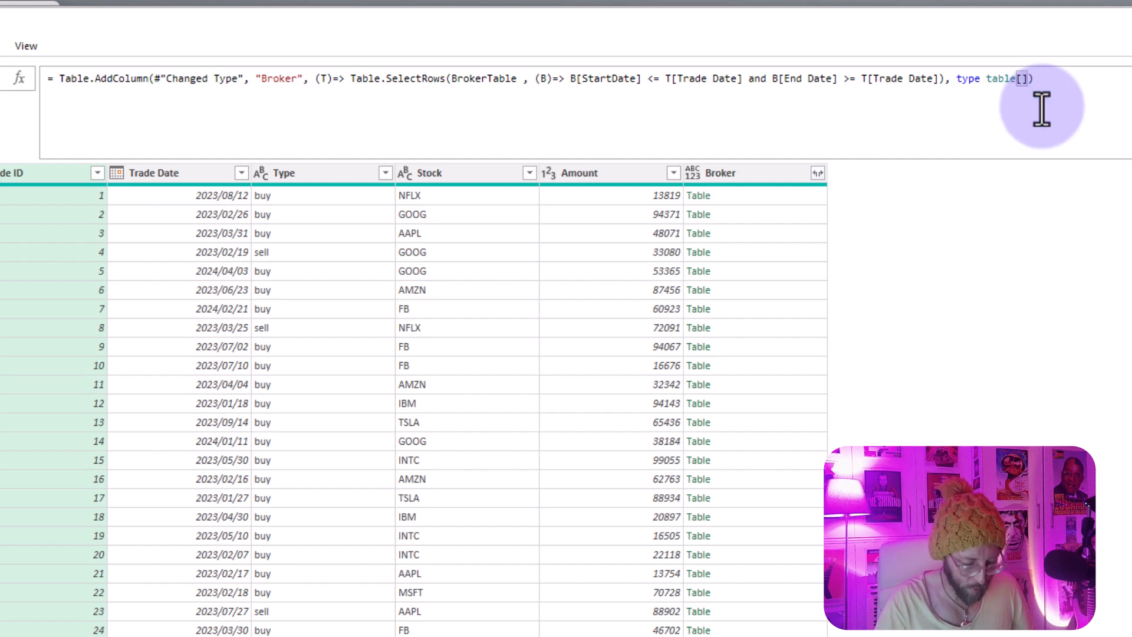
{"action": "type", "text": "Broker"}
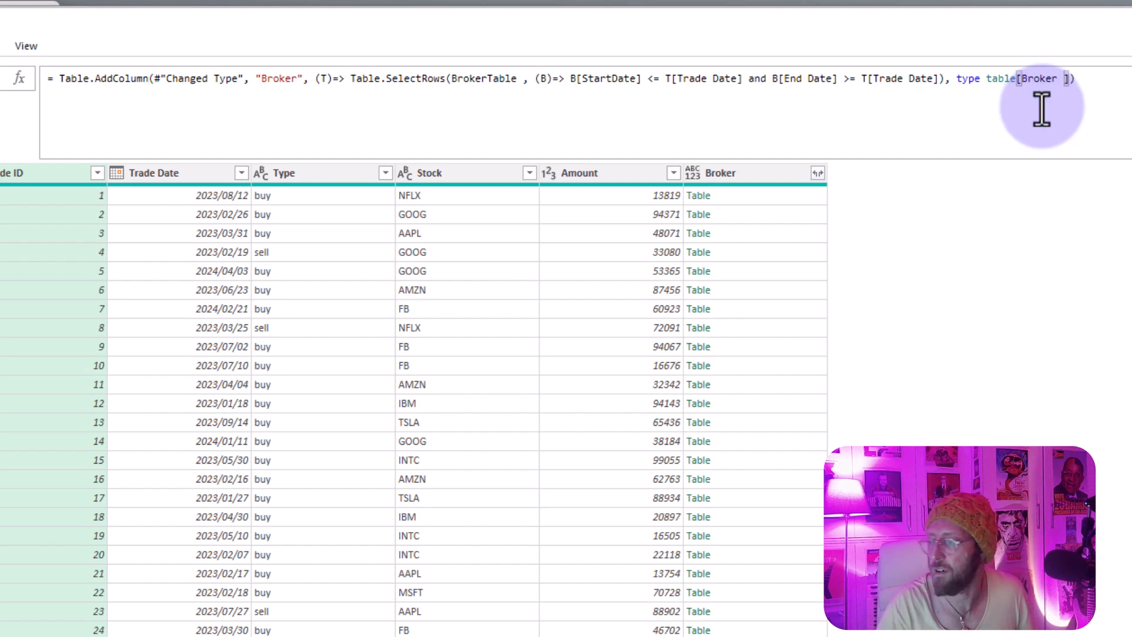
{"action": "type", "text": "= Text.Type"}
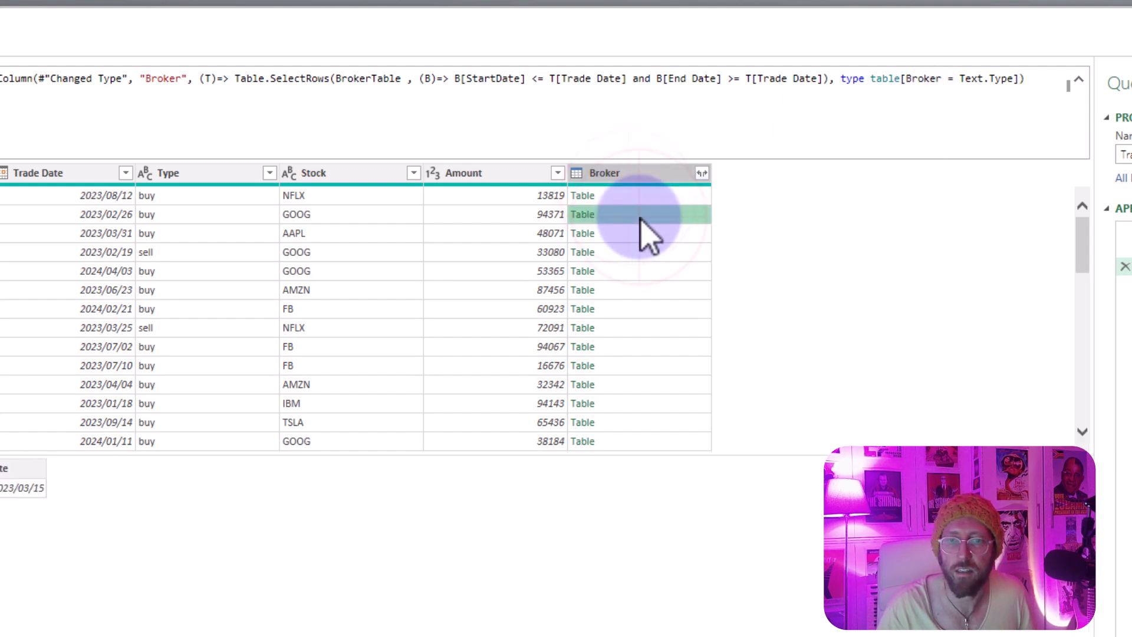
Expand the Broker column into Broker.1 listing each trade's matched broker code or null.
{"action": "left_click", "coordinate": [701, 172]}
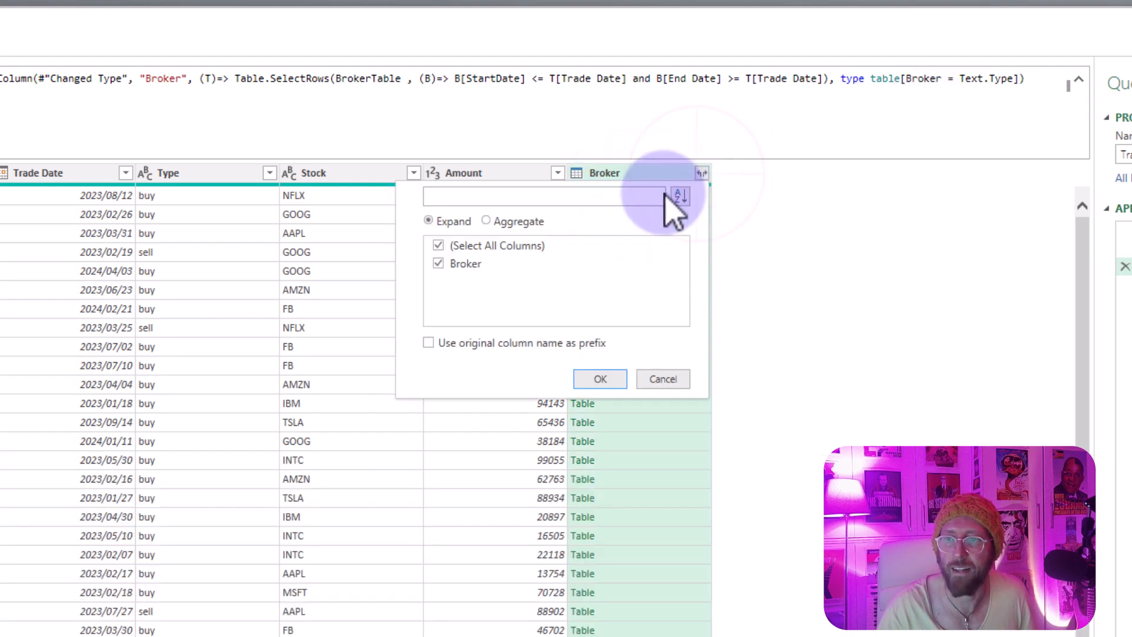
{"action": "left_click", "coordinate": [600, 379]}
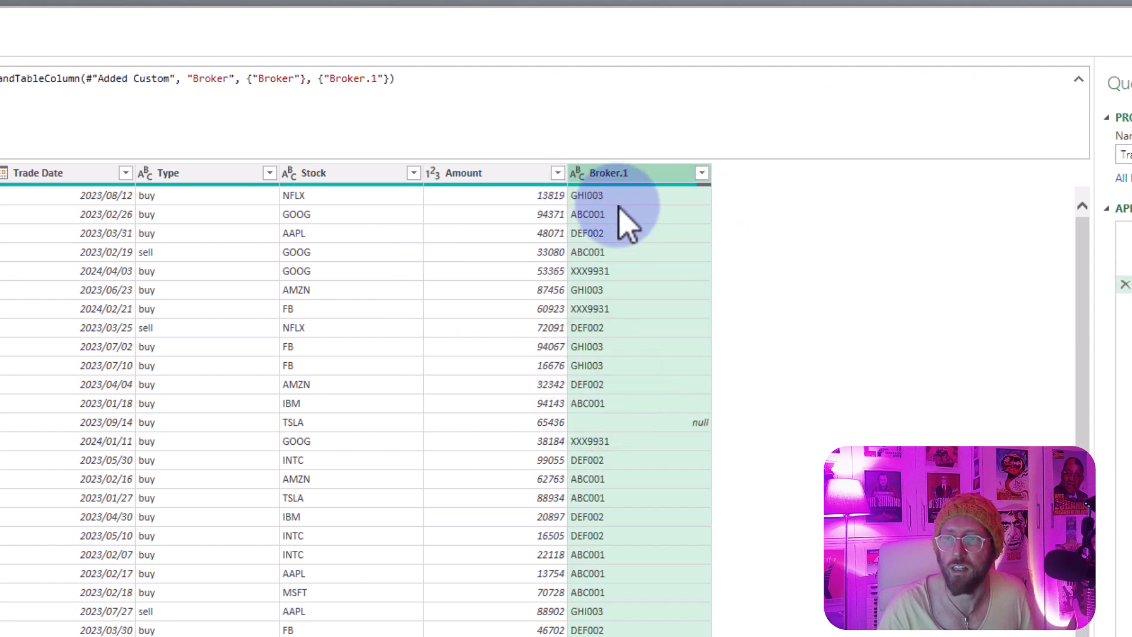
{"action": "mouse_move", "coordinate": [646, 259]}
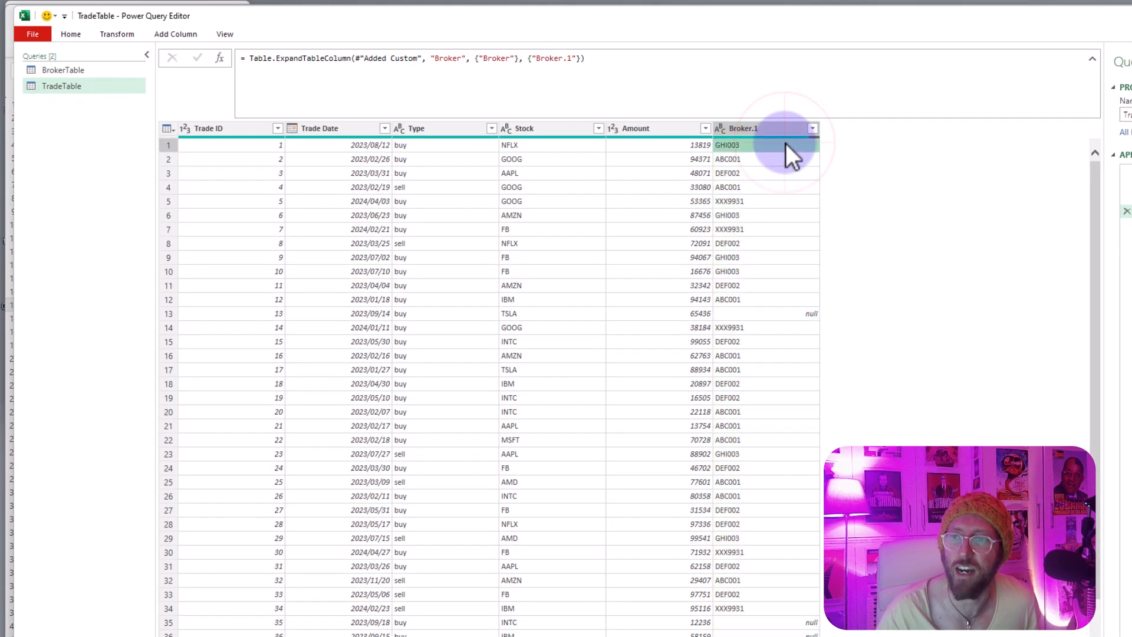
{"action": "left_click", "coordinate": [71, 34]}
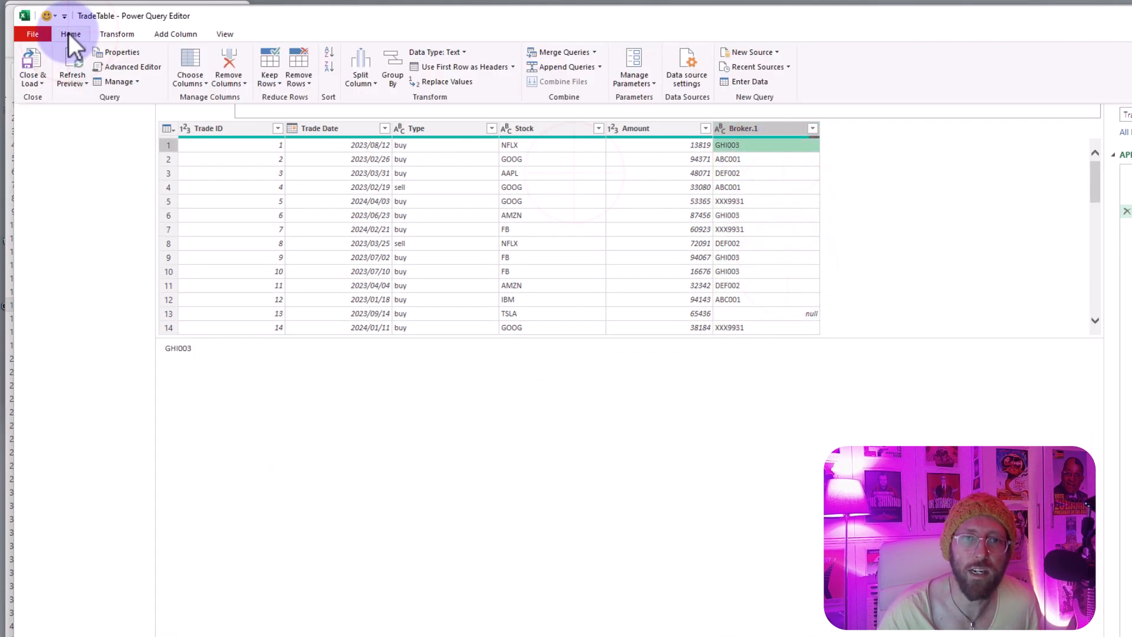